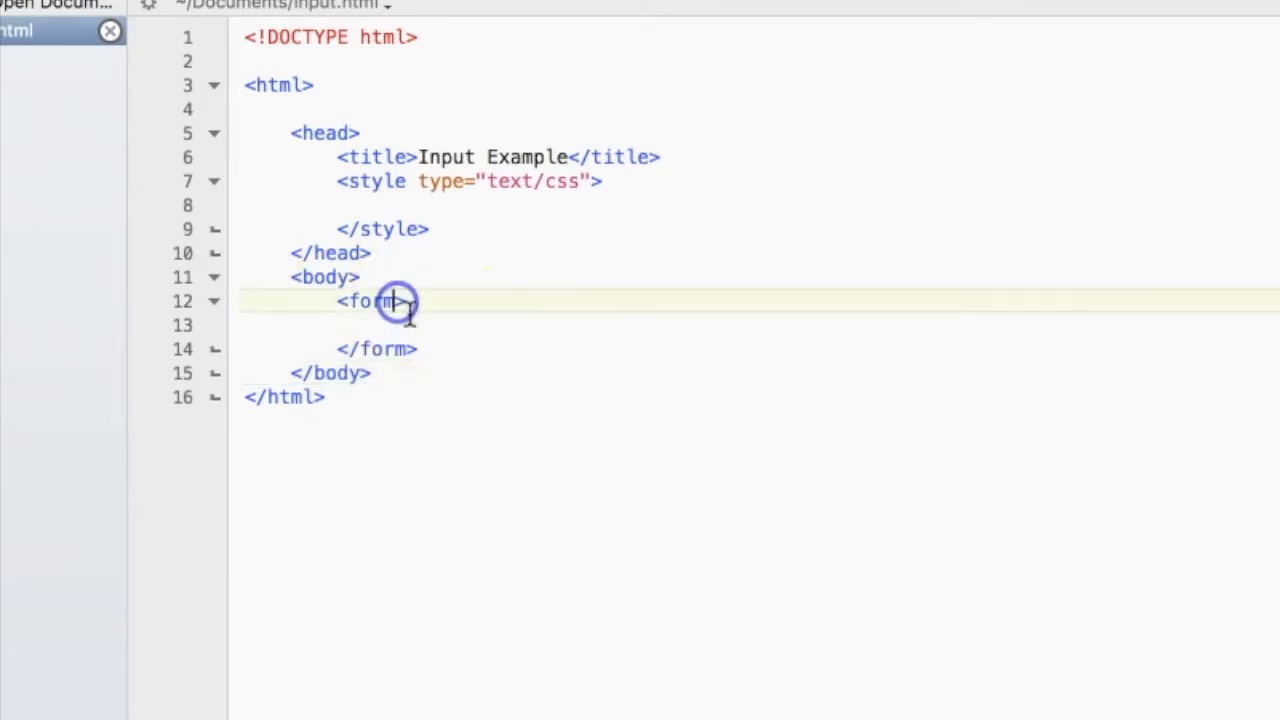
# - Write <input type="text" name="textbox" inside the form
pyautogui.write('<')
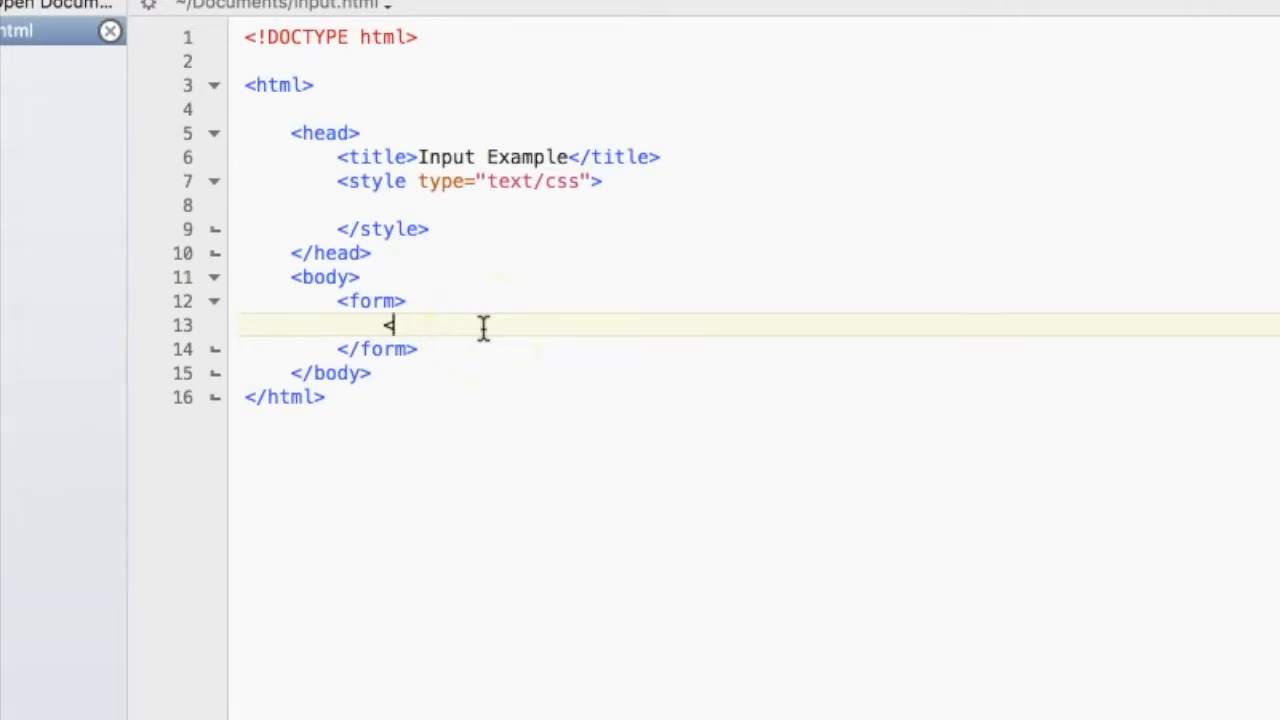
pyautogui.press('backspace')
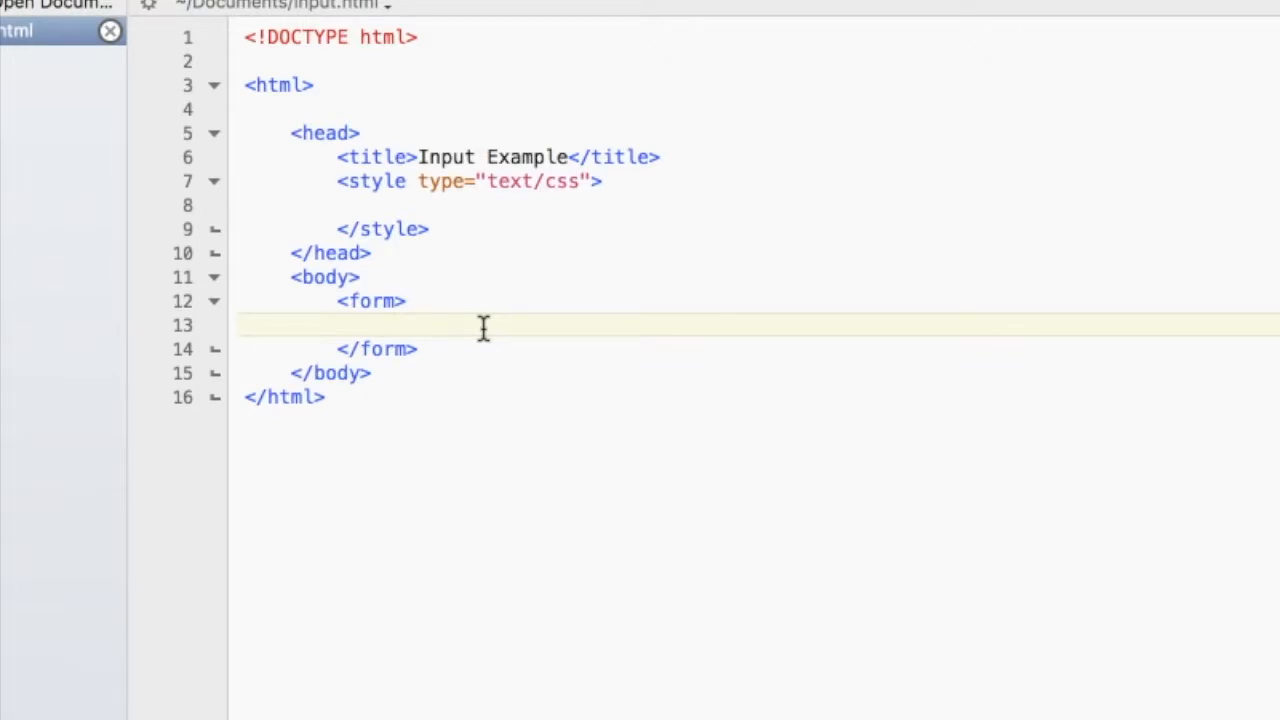
pyautogui.write('<input')
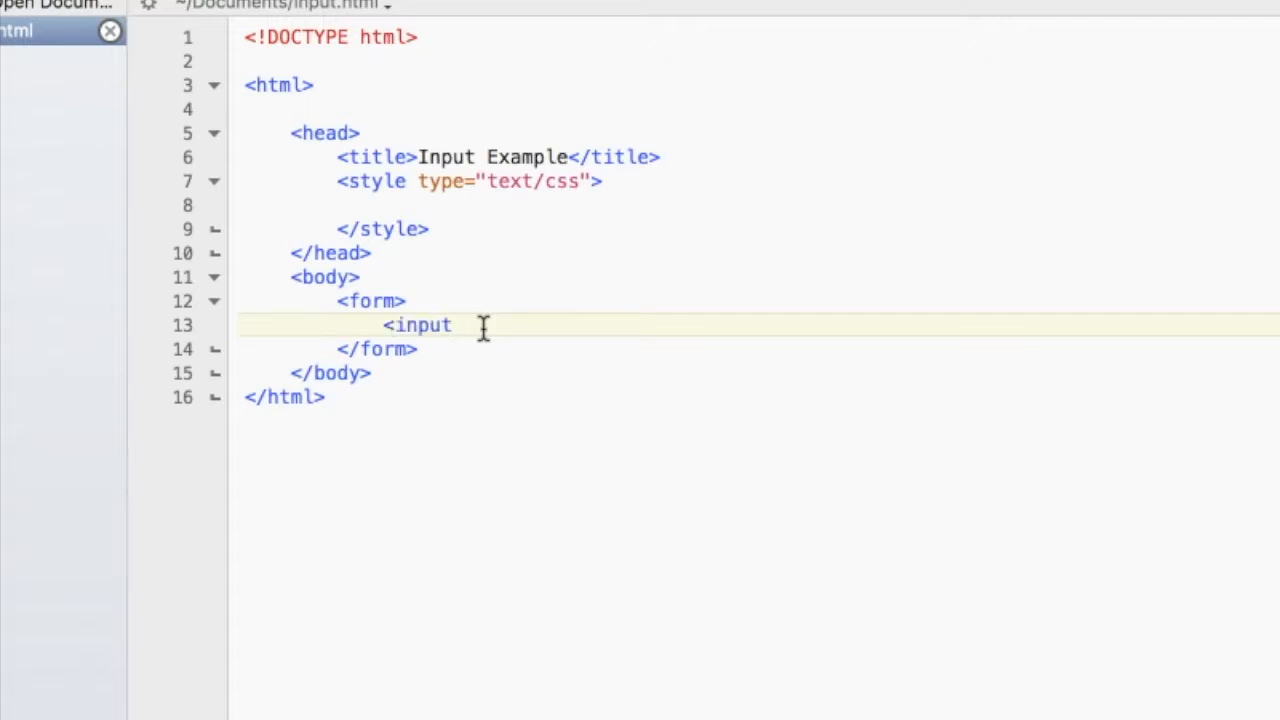
pyautogui.write('type="')
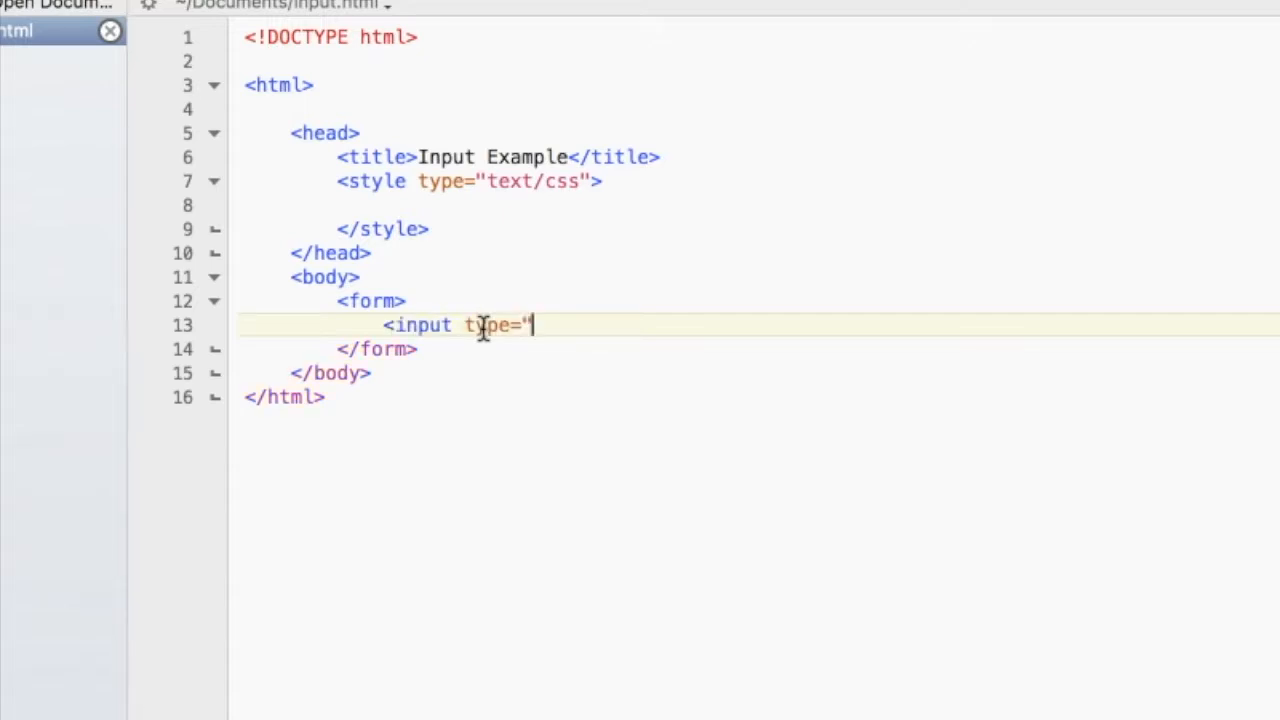
pyautogui.write('text"')
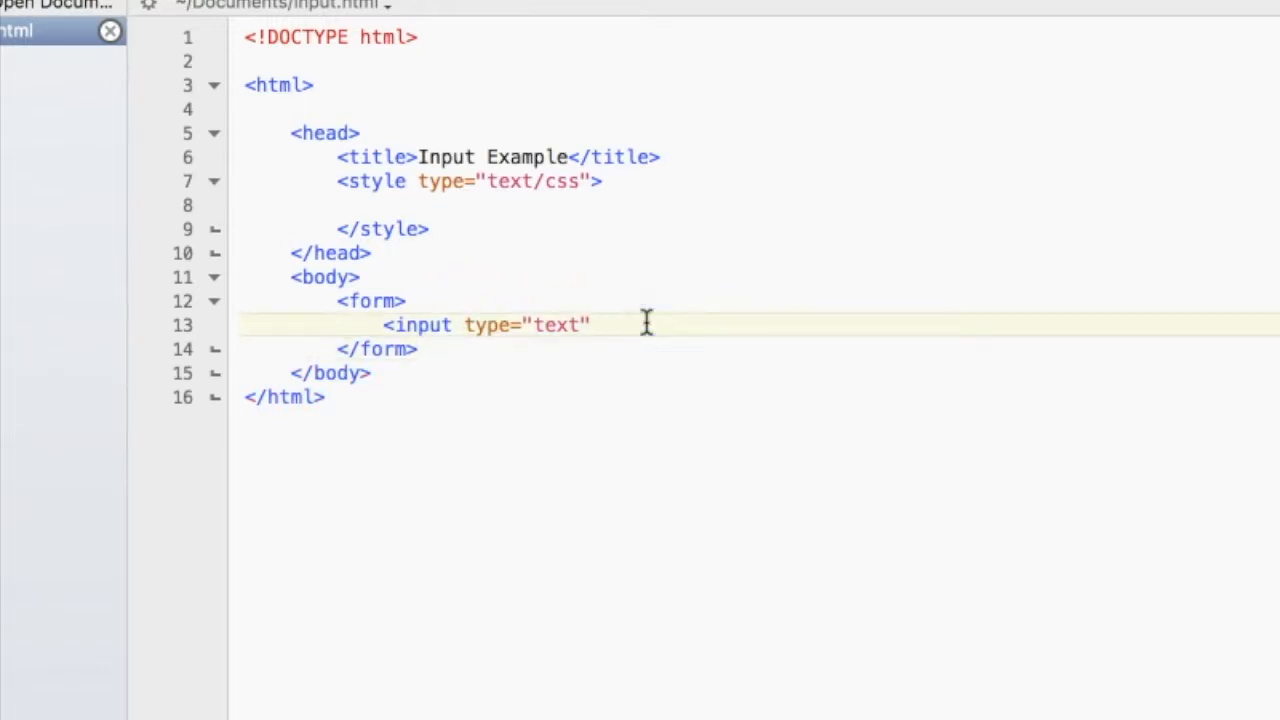
pyautogui.write('name=')
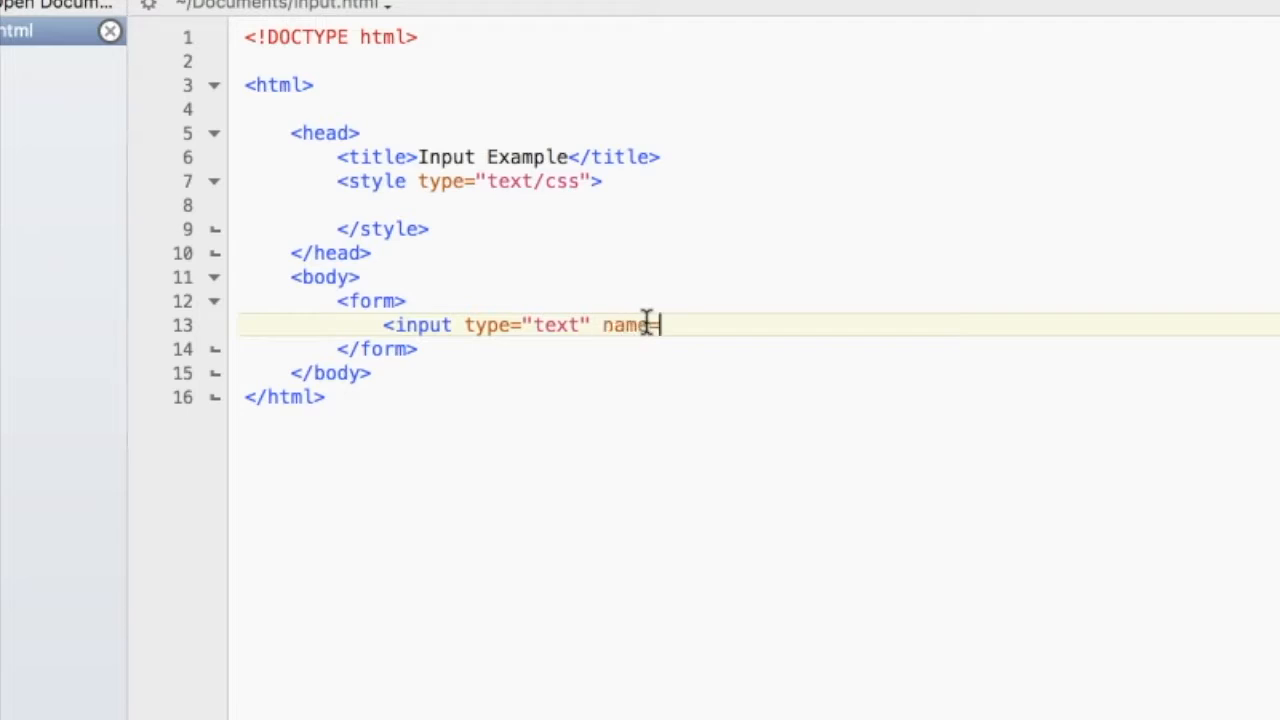
pyautogui.write('="')
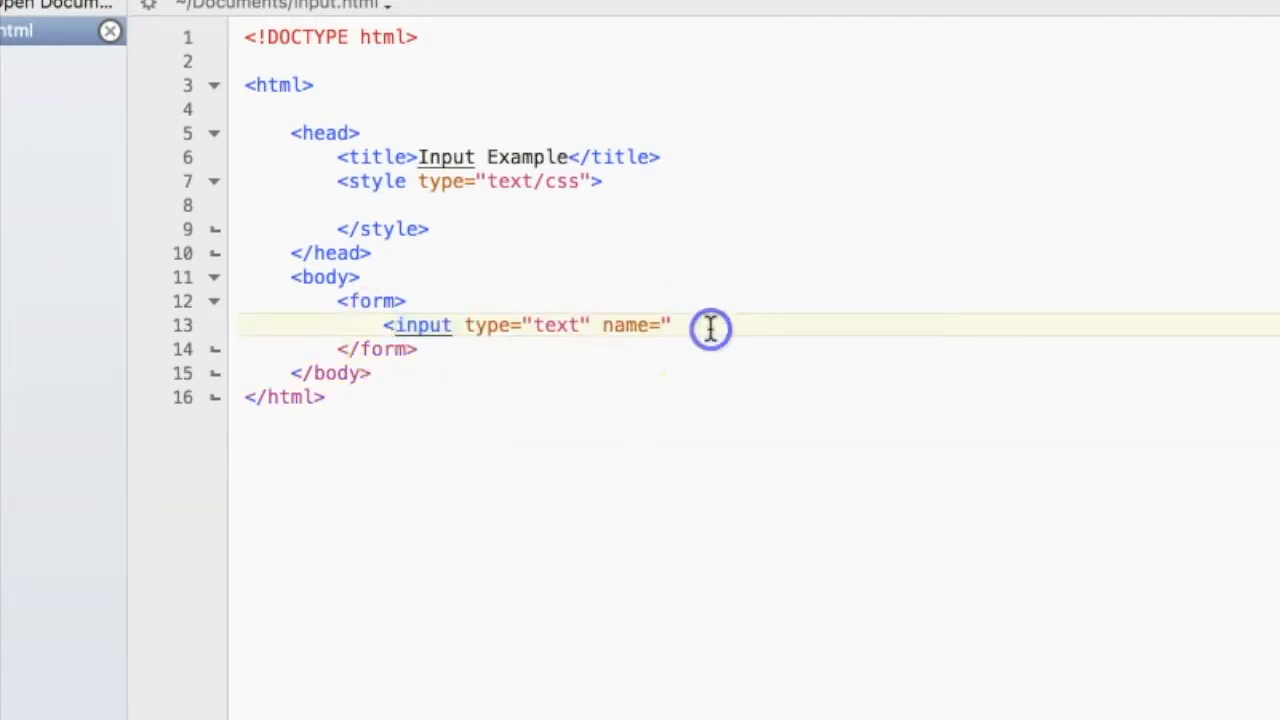
pyautogui.write('te')
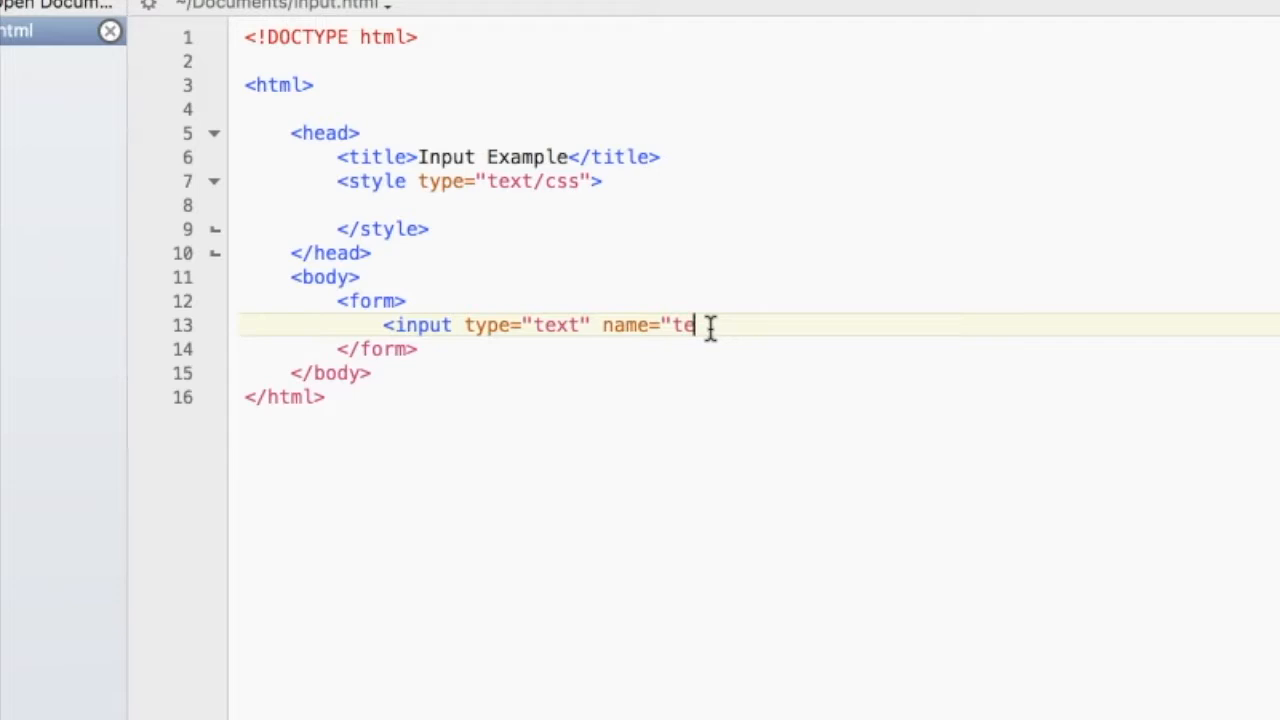
pyautogui.write('xtbox"')
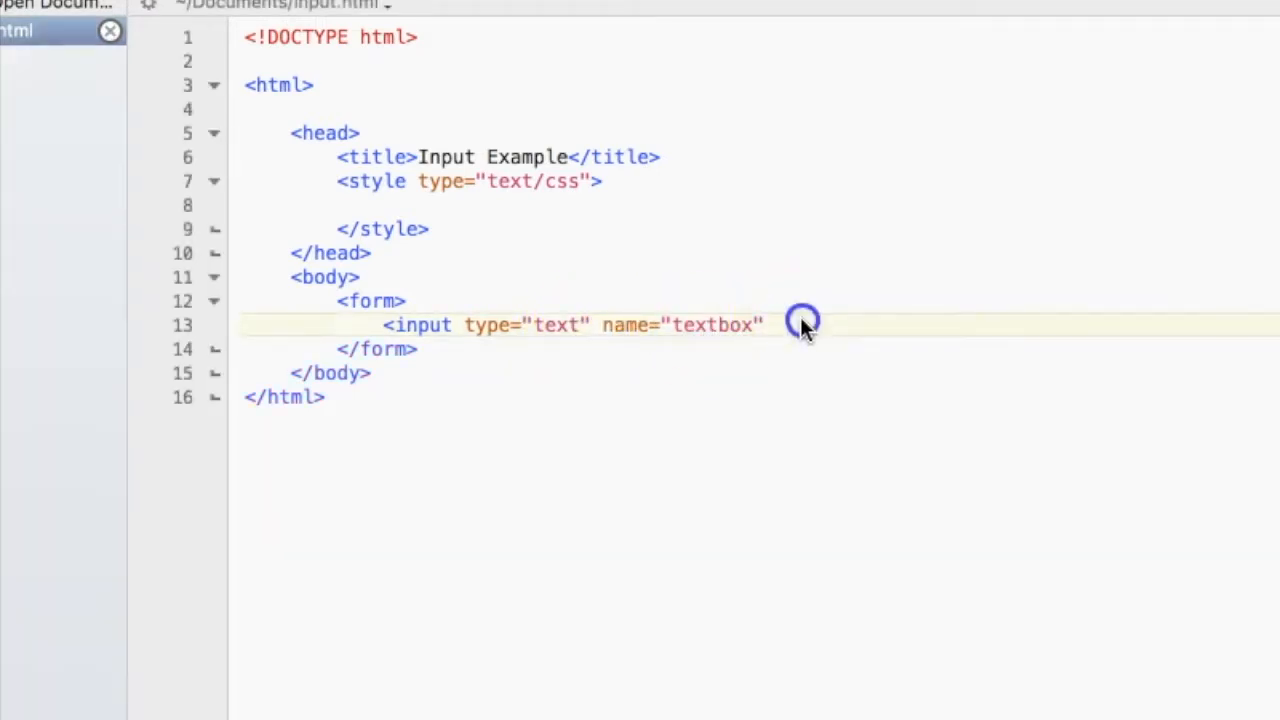
# - Give the text box the default value "Type here" and begin the next tag
pyautogui.write('value="')
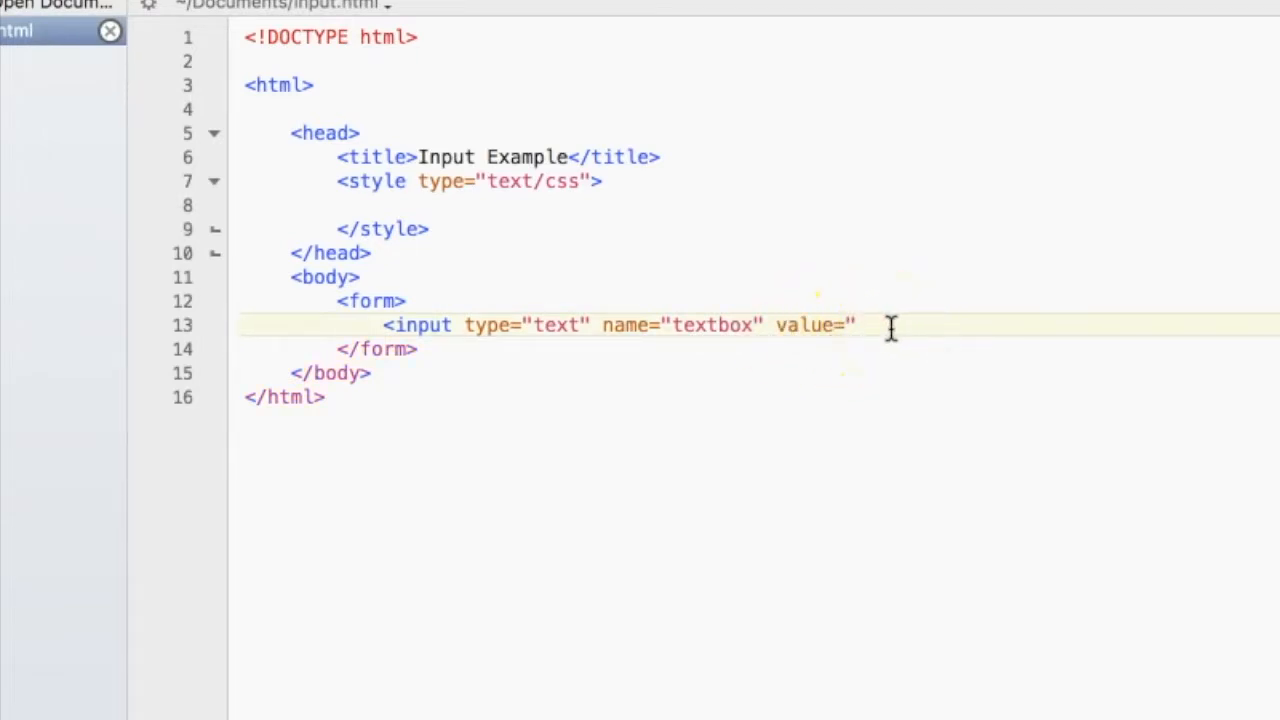
pyautogui.write('Type')
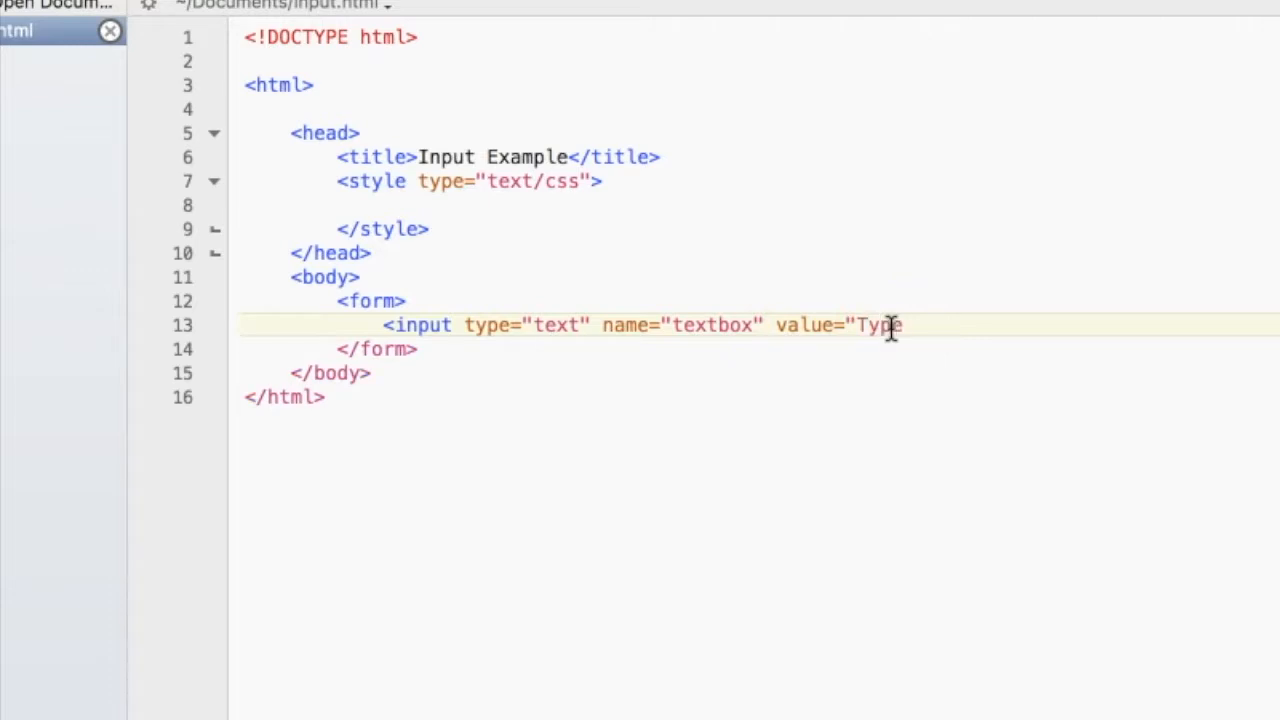
pyautogui.write('here">')
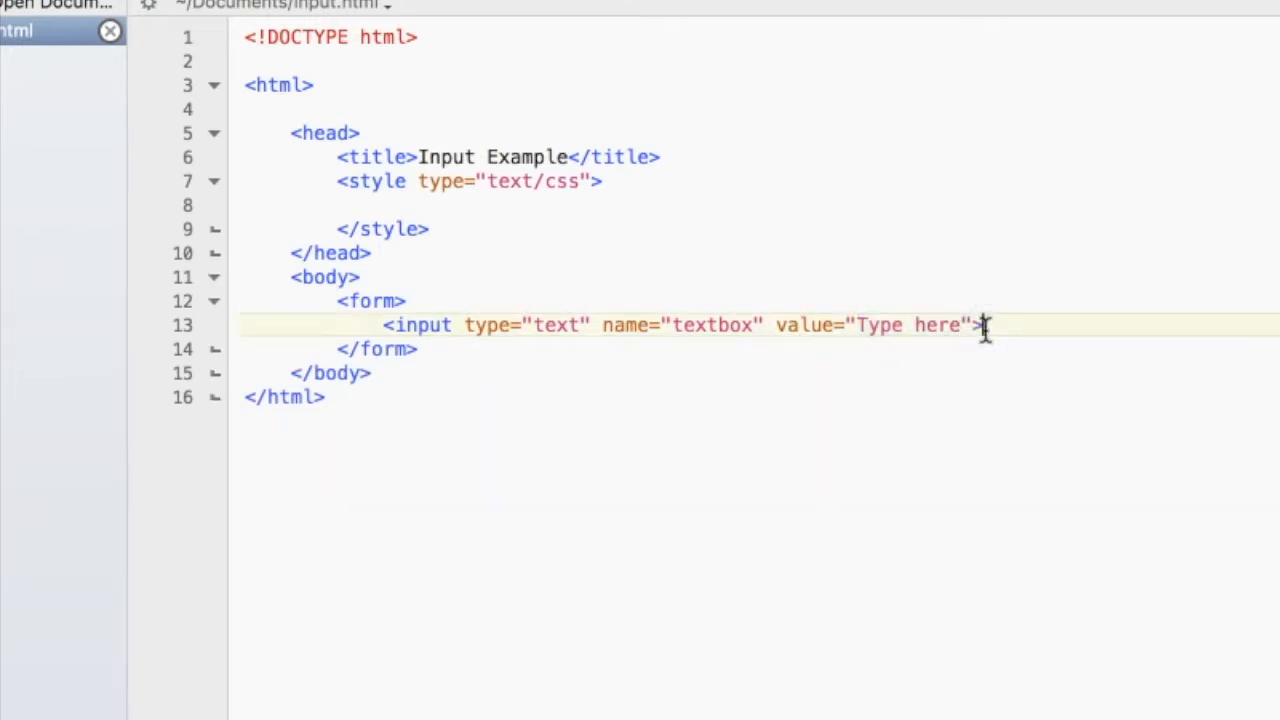
pyautogui.write('<')
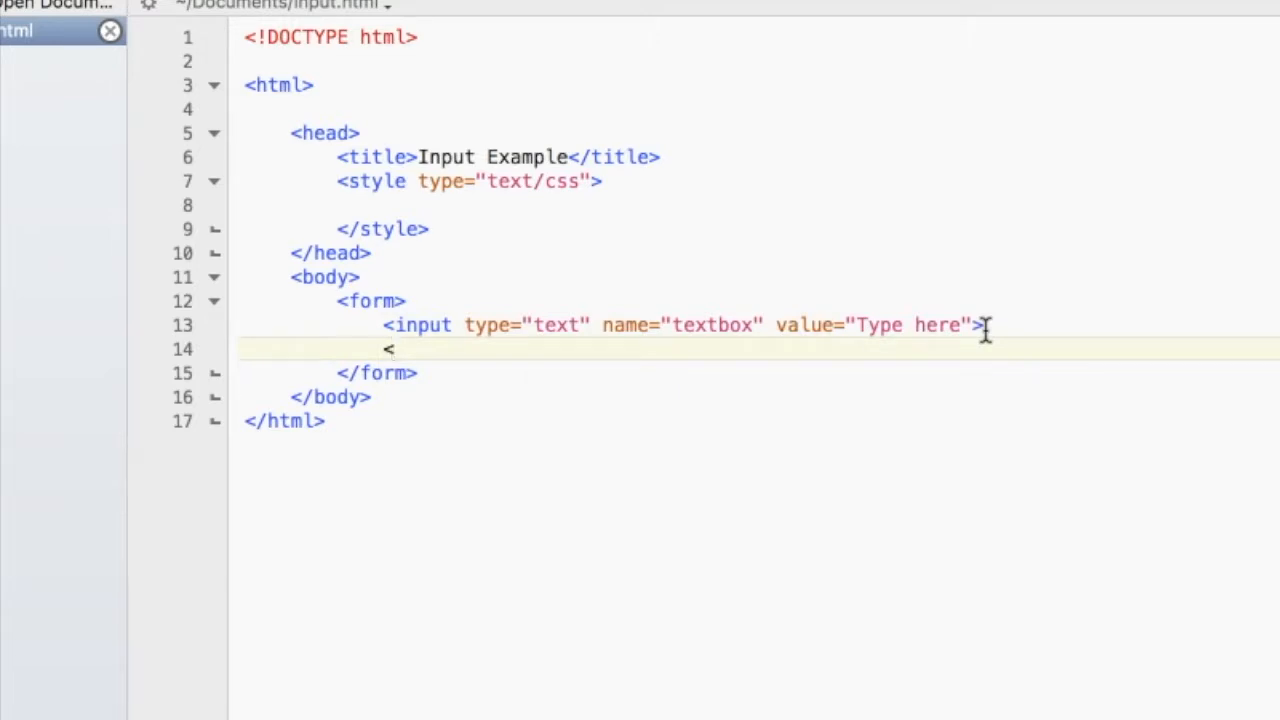
# - Write <input type="radio" name=" on the line below the text box
pyautogui.write('input')
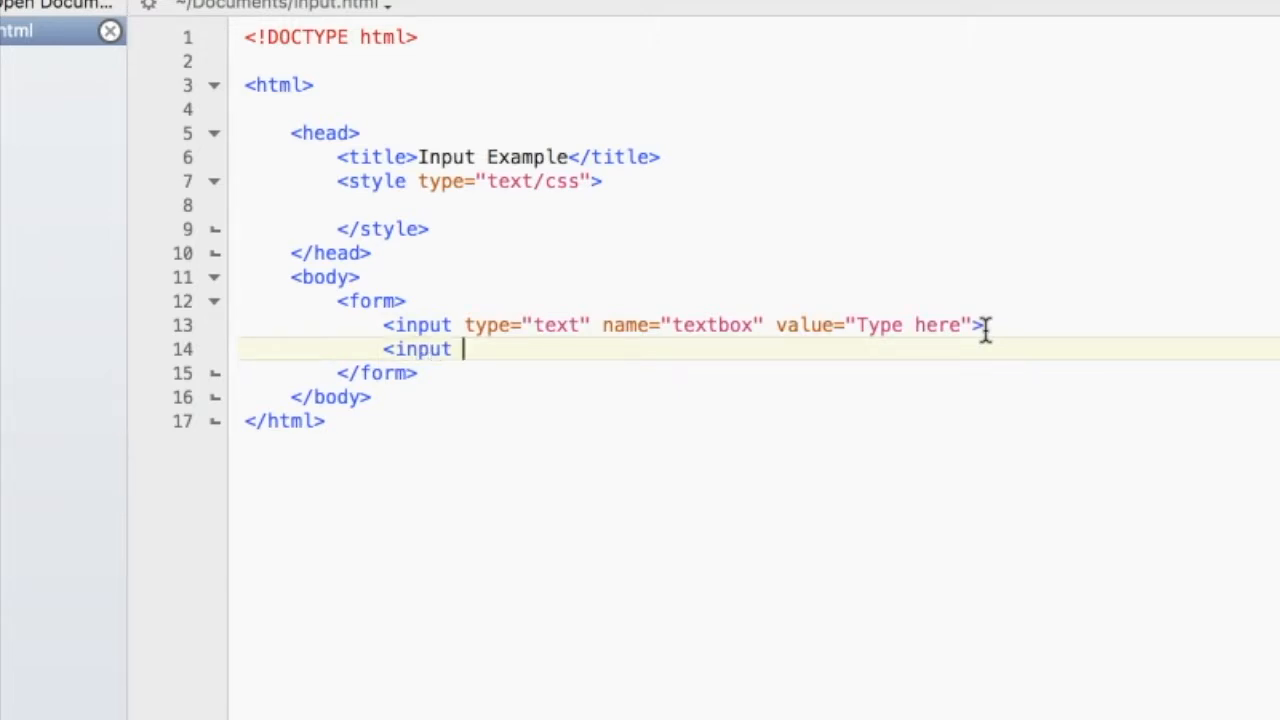
pyautogui.write('type="')
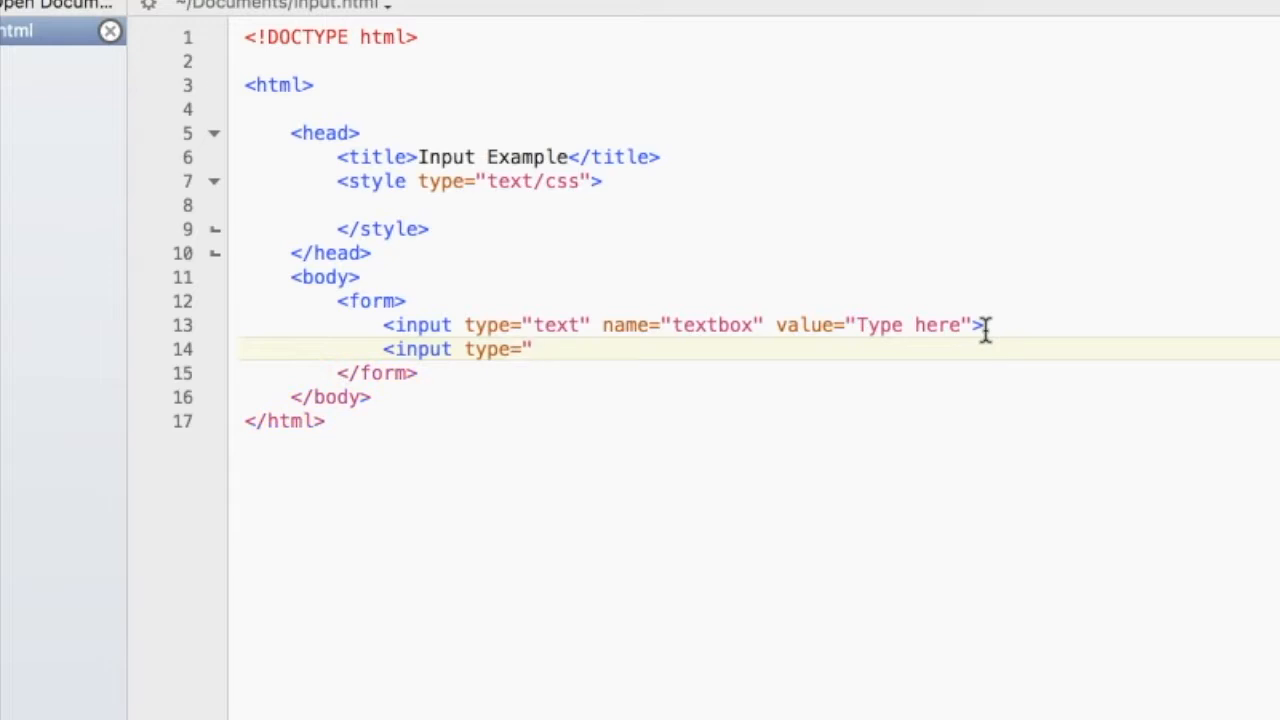
pyautogui.moveTo(588, 350)
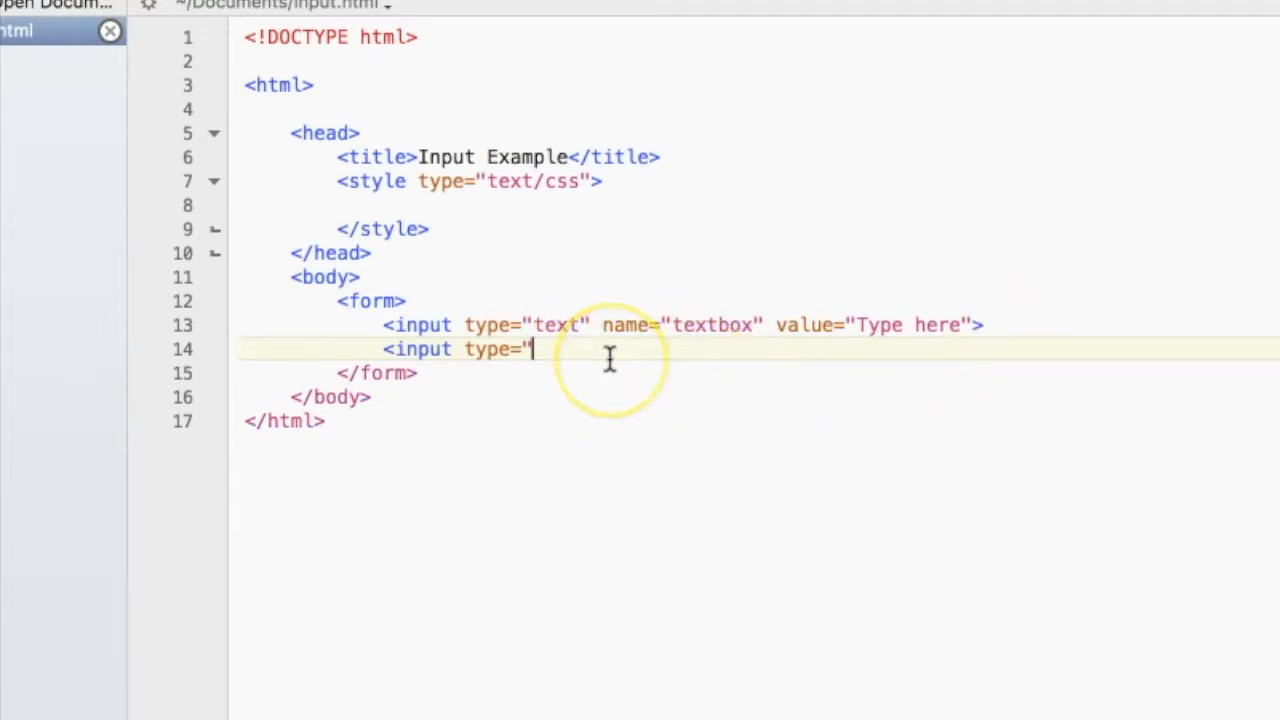
pyautogui.write('radio"')
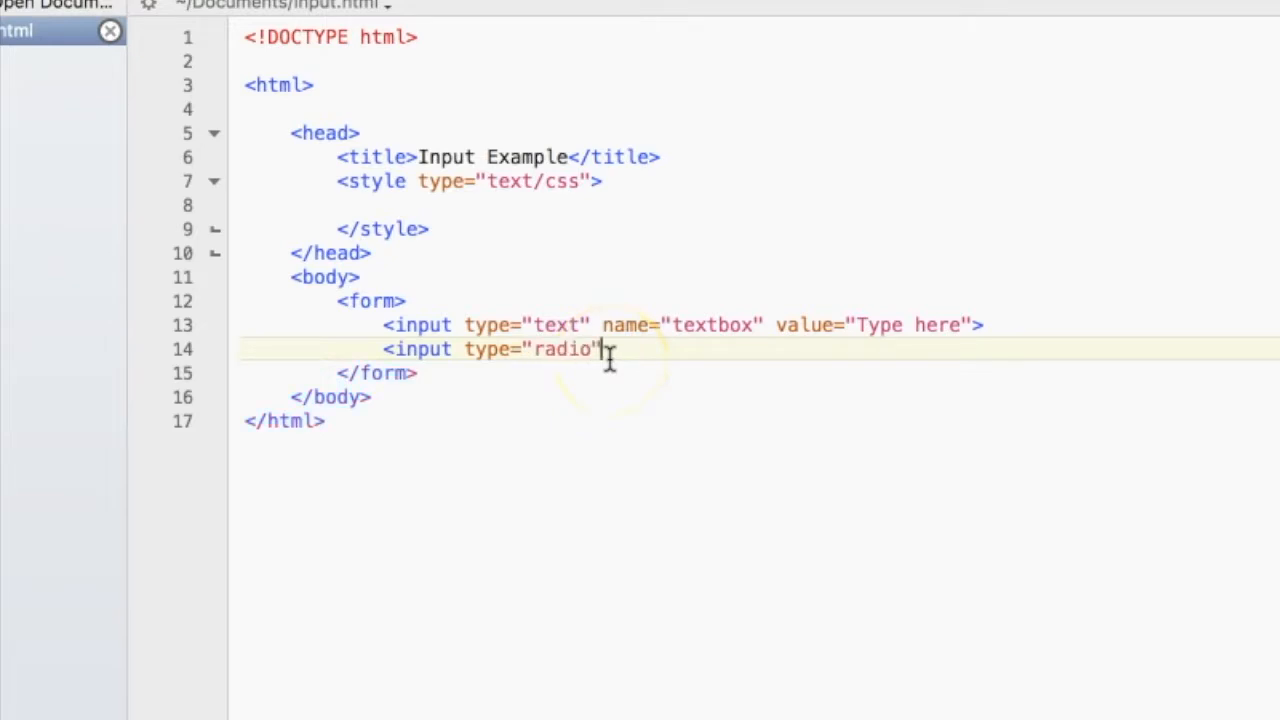
pyautogui.write('name=')
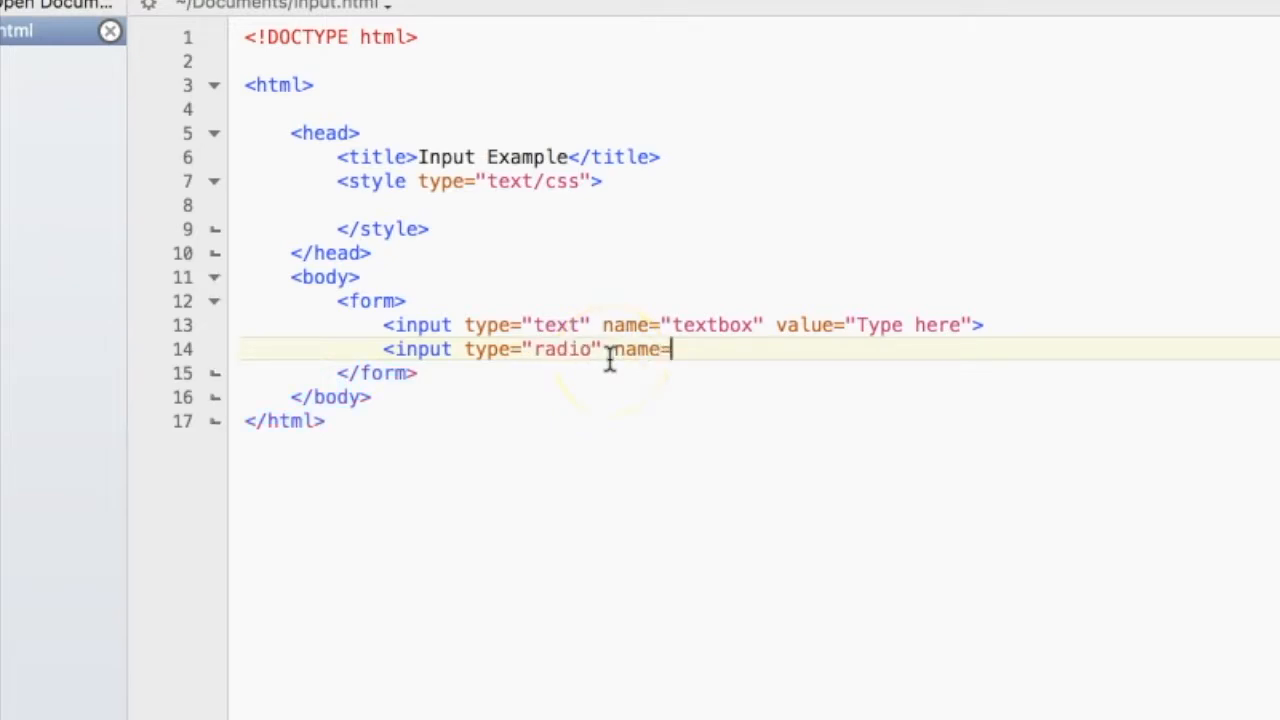
pyautogui.write('"')
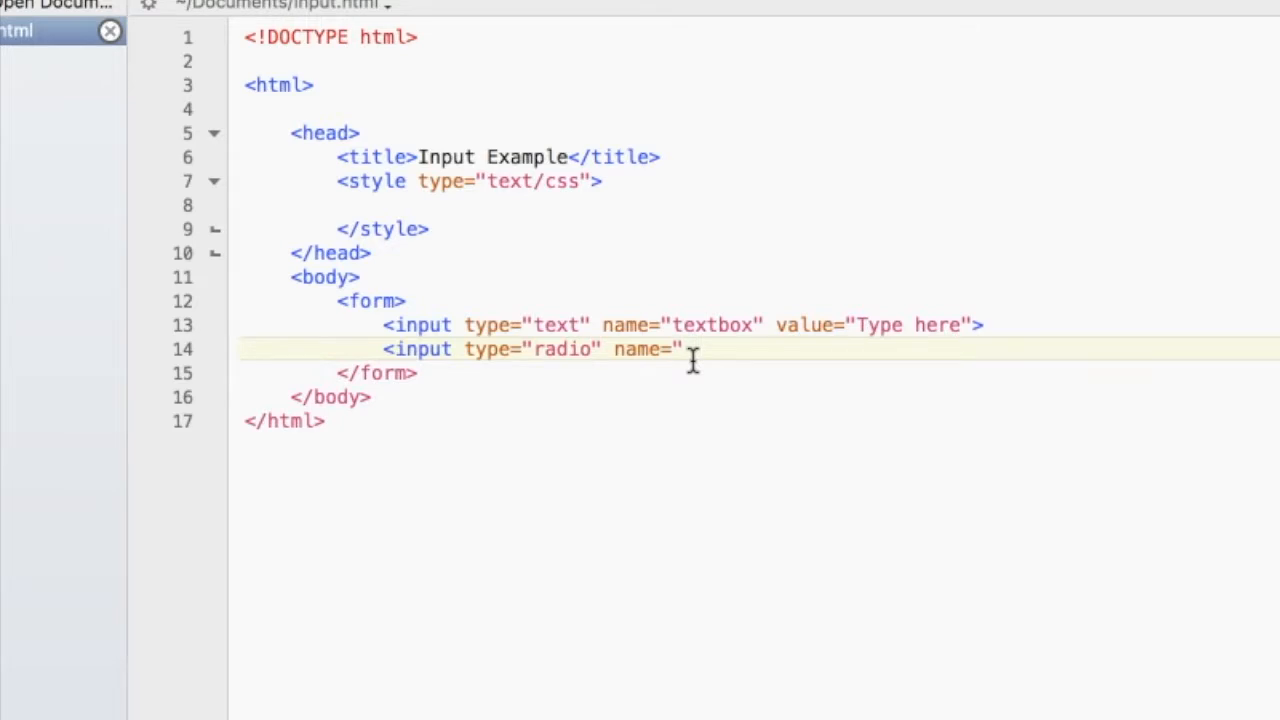
# - Add the heading <h3>What is your favorite animal?</h3> above the radio input
pyautogui.press('Return')
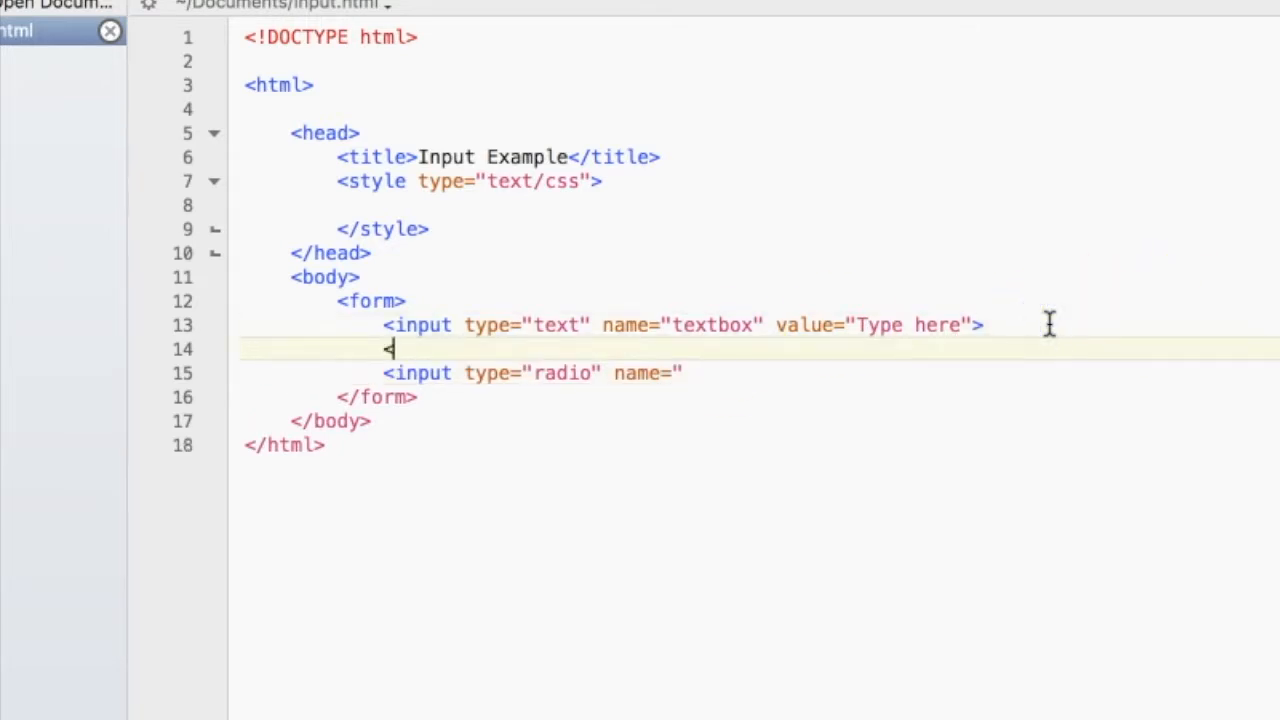
pyautogui.write('<h3>W')
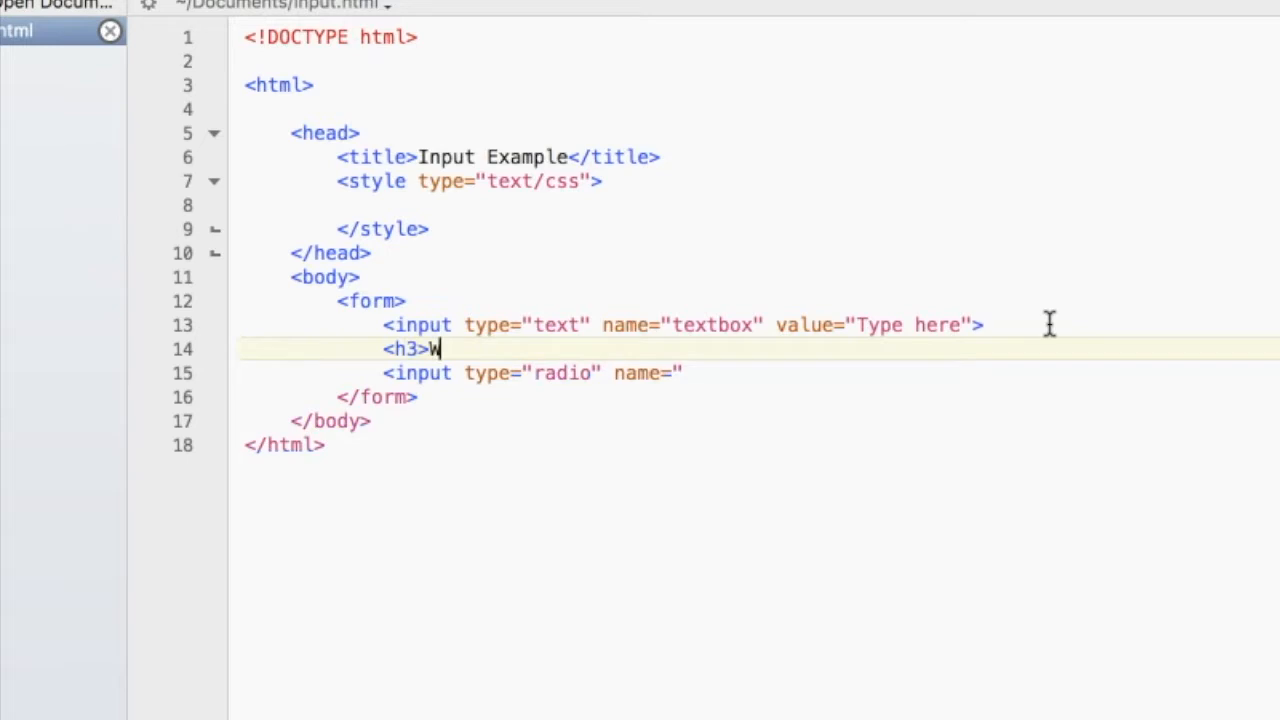
pyautogui.write('hat is your favorite ani')
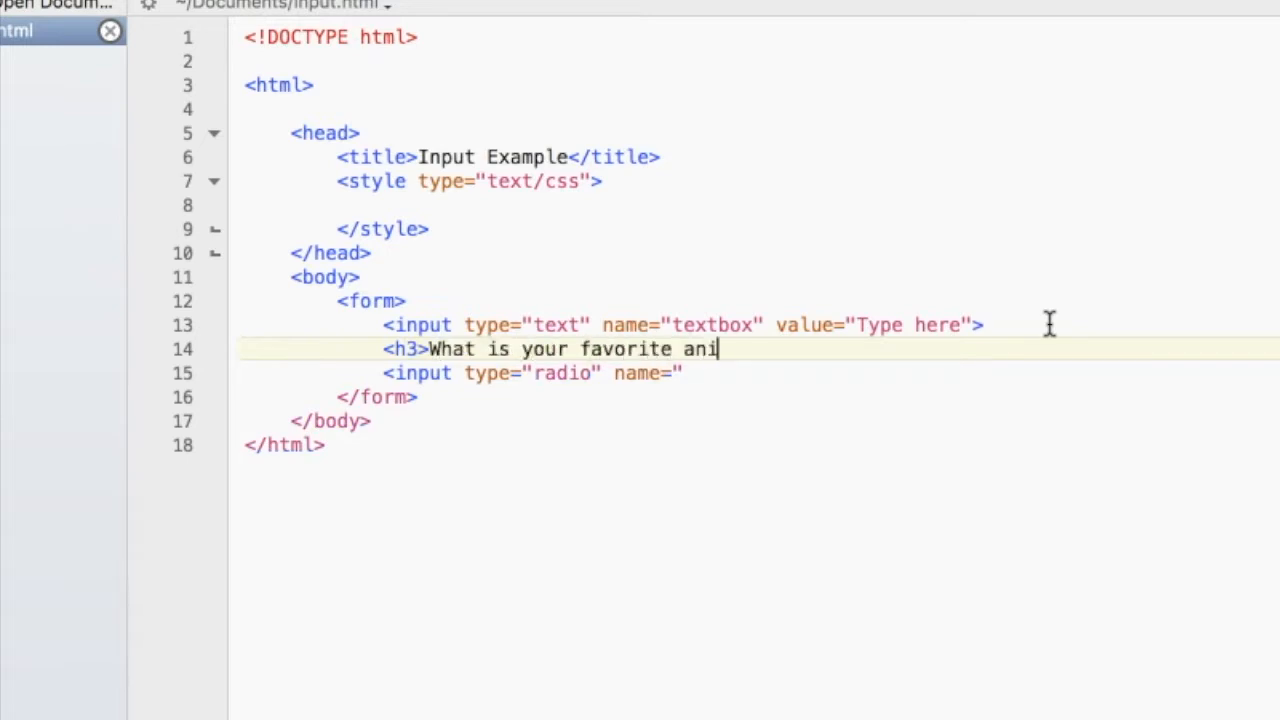
pyautogui.write('mal?>')
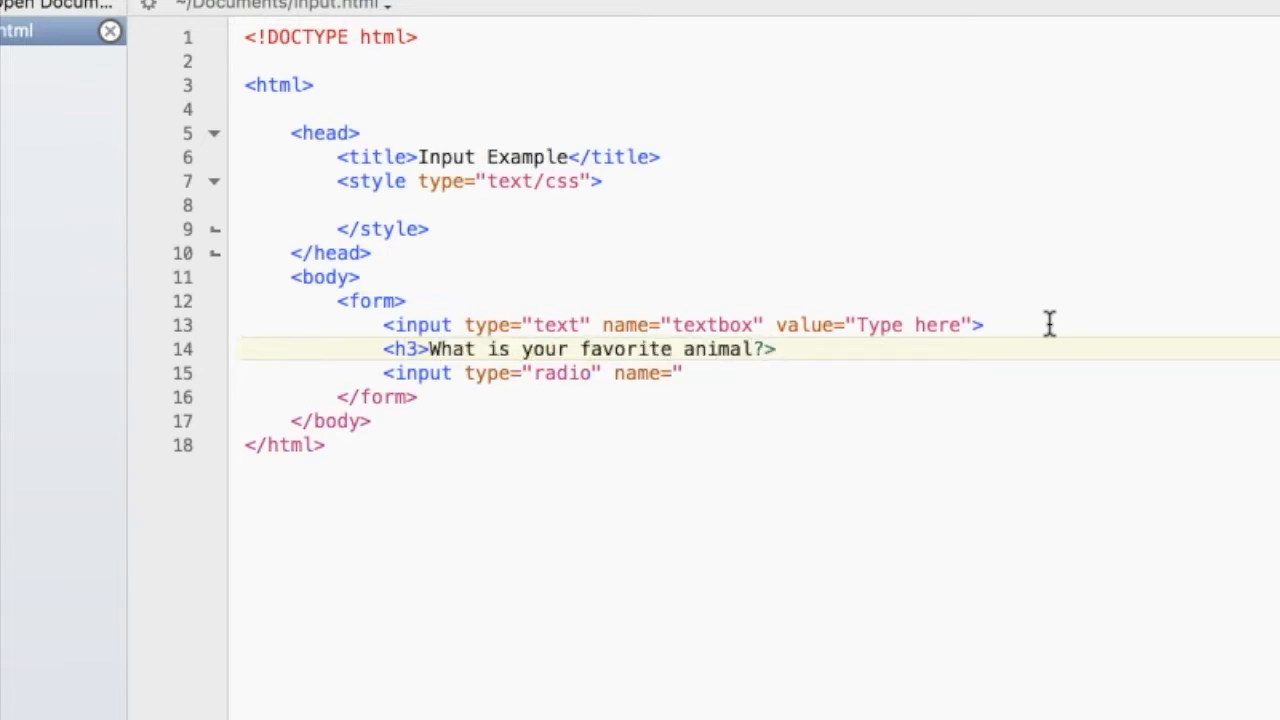
pyautogui.write('</h3>')
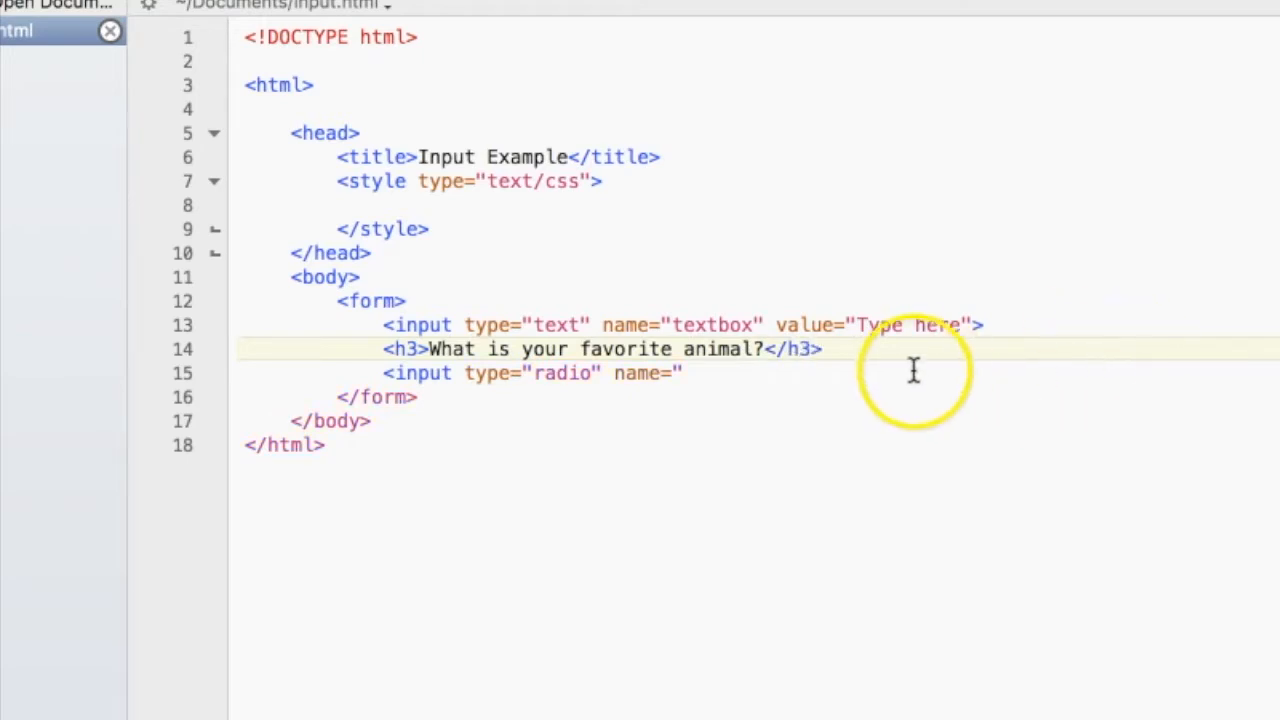
# - Complete the first radio input as name="pets" labelled Dog with a <br>
pyautogui.write('D')
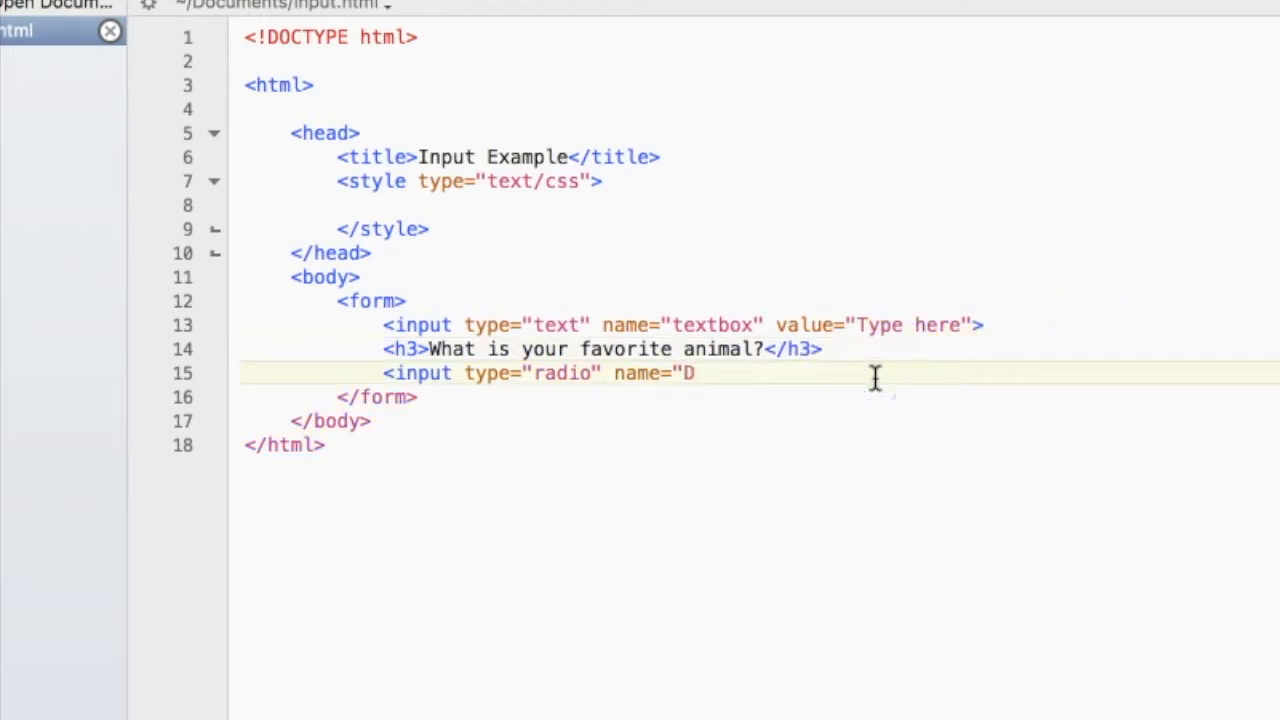
pyautogui.write('ets"')
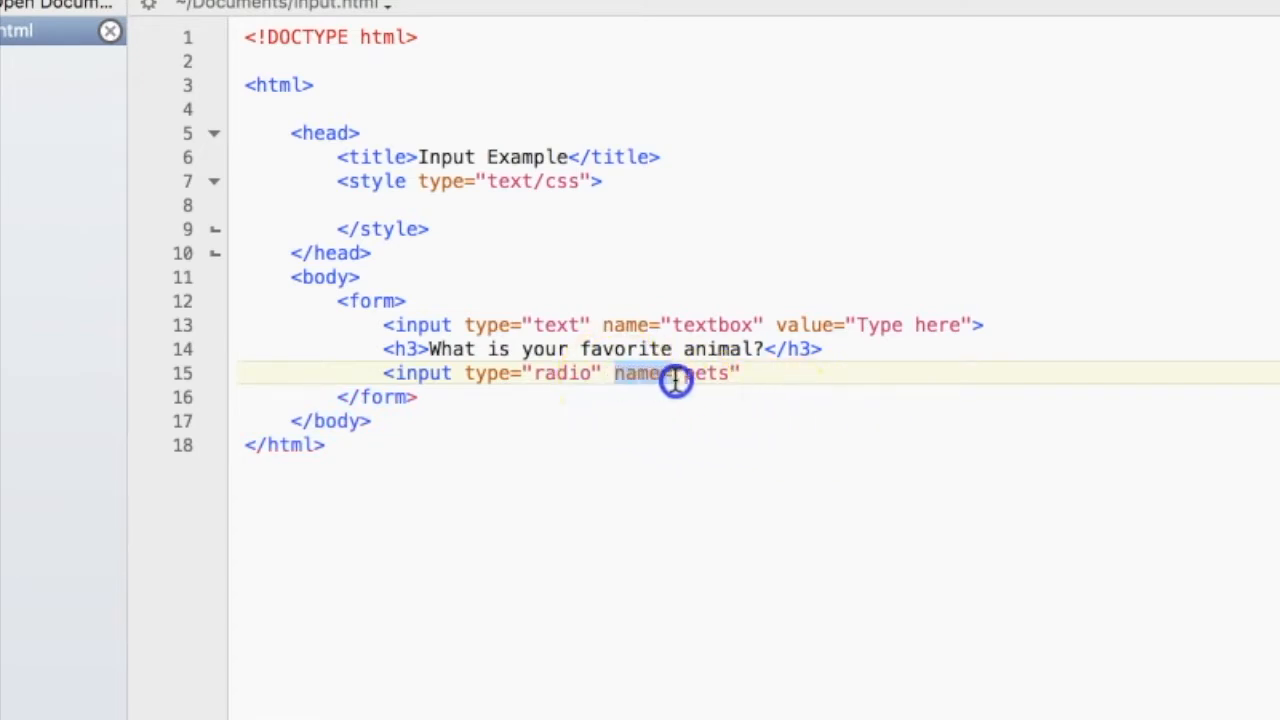
pyautogui.write('pets')
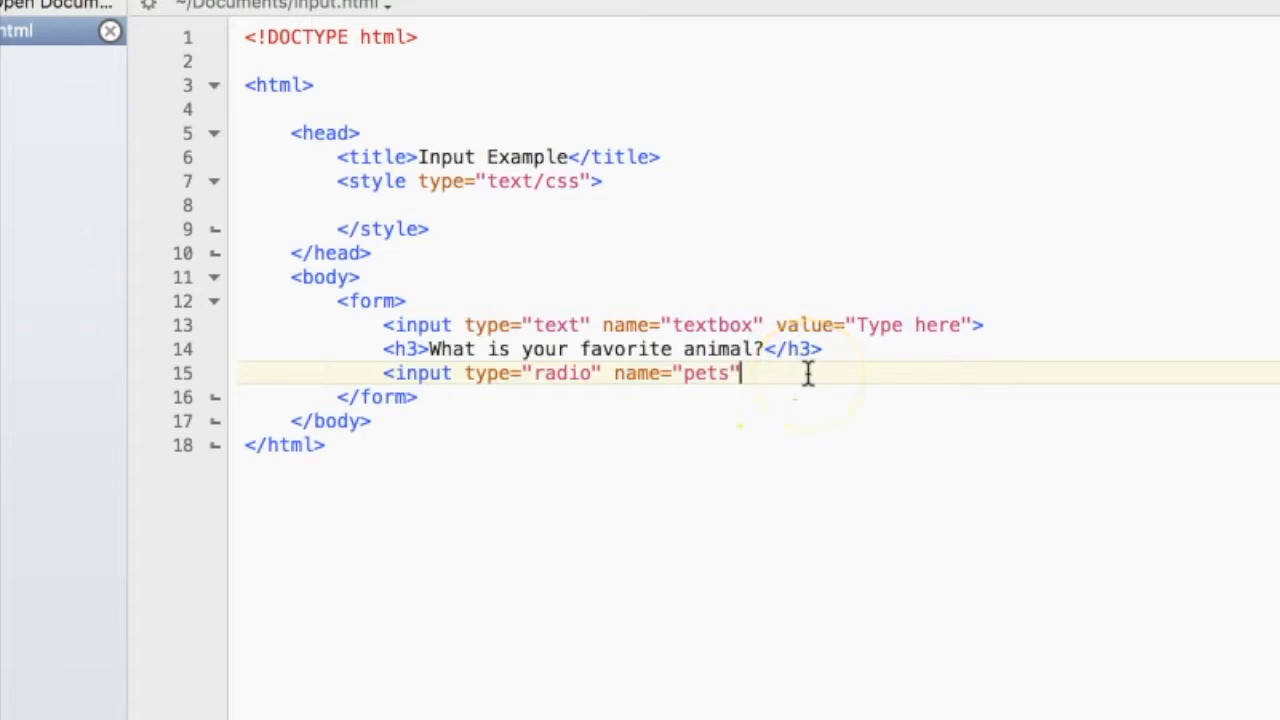
pyautogui.write('>')
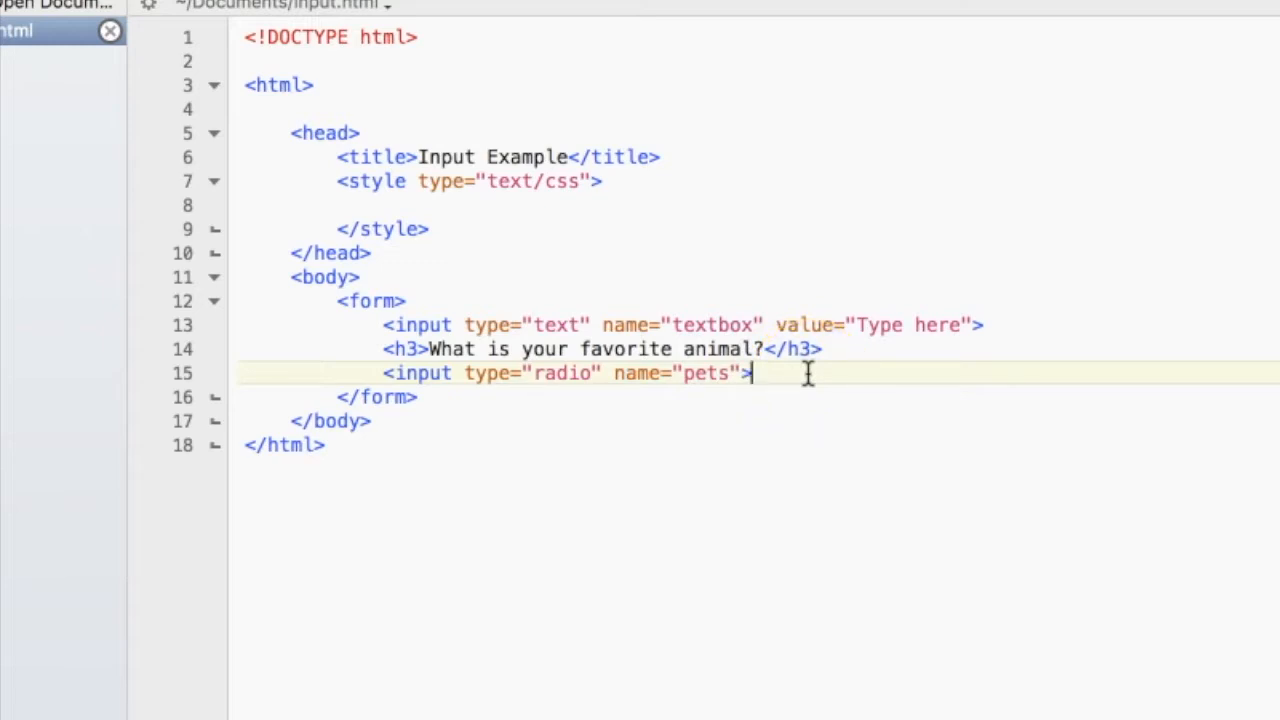
pyautogui.write('D')
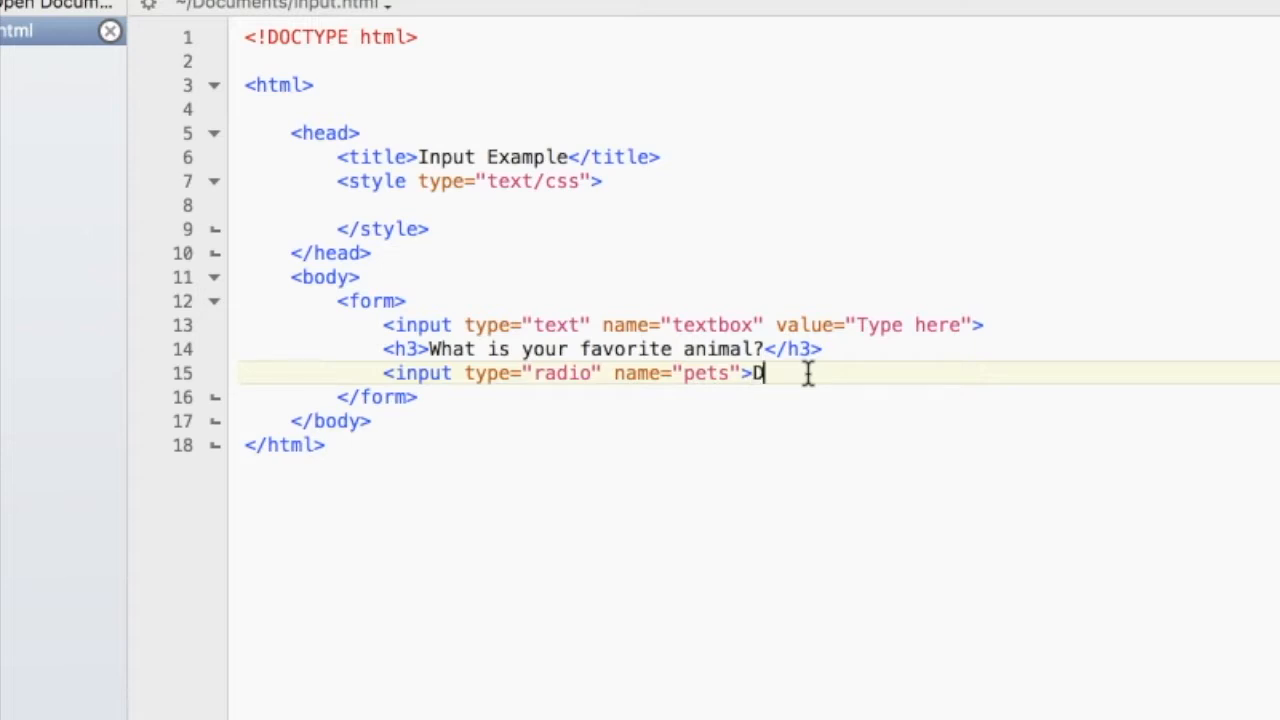
pyautogui.write('og<')
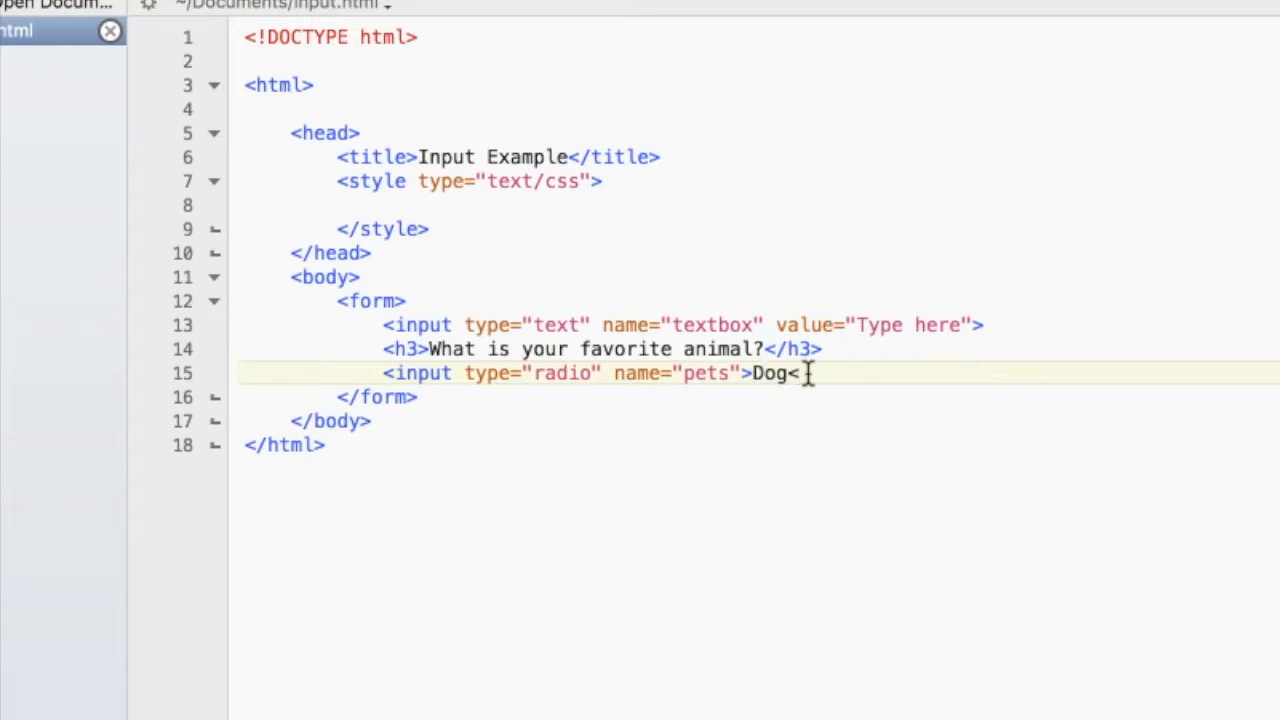
pyautogui.write('br>')
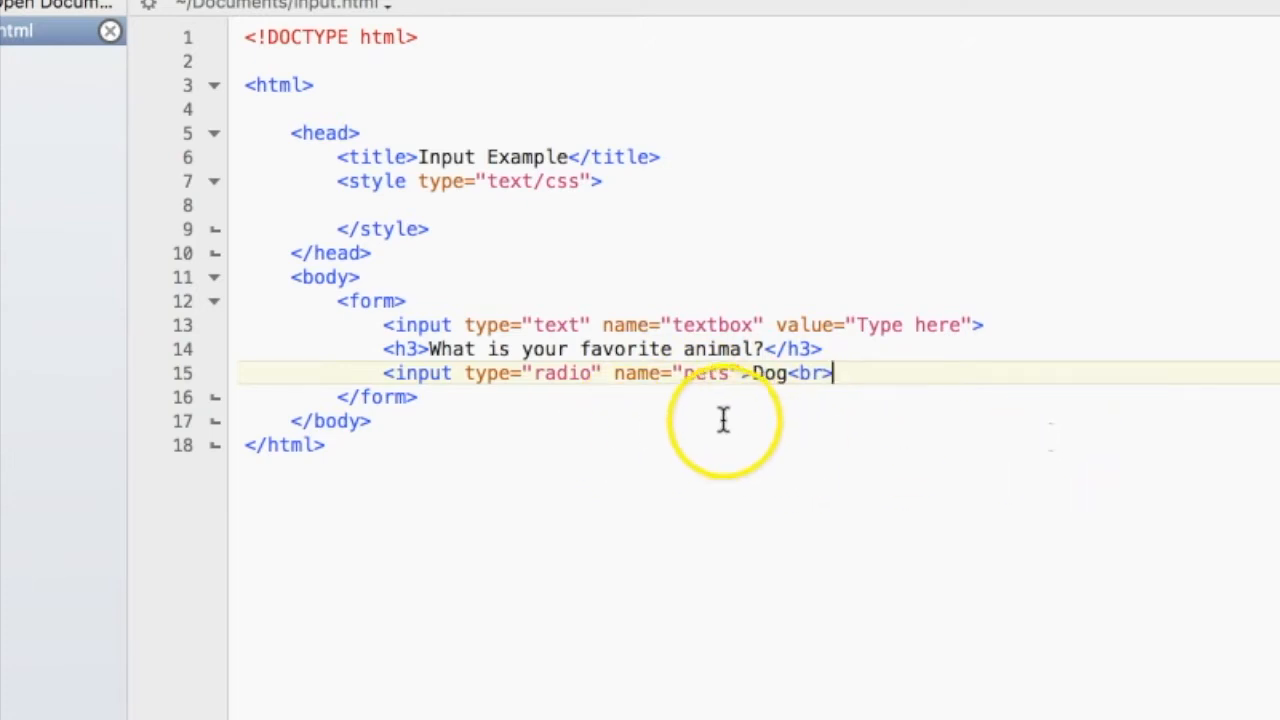
# - Add the next <input type="radio"> lines for the Cat and Rabbit options
pyautogui.press('Return')
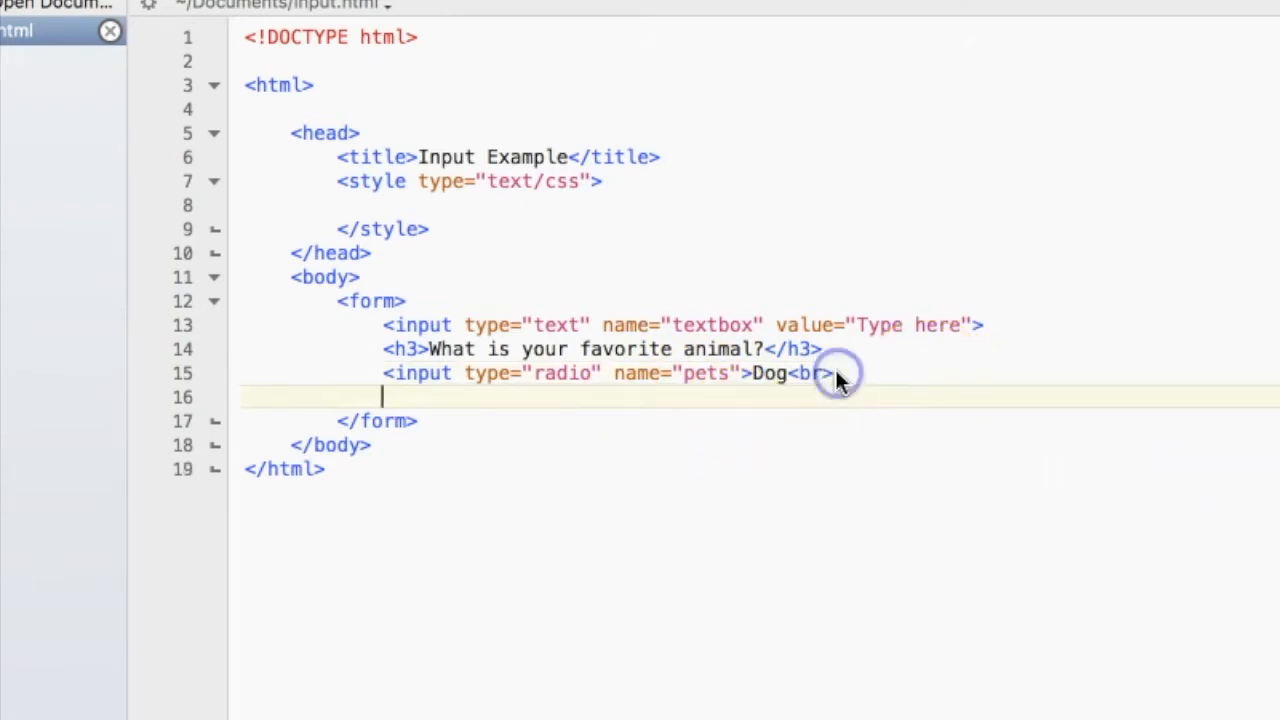
pyautogui.write('<input type="')
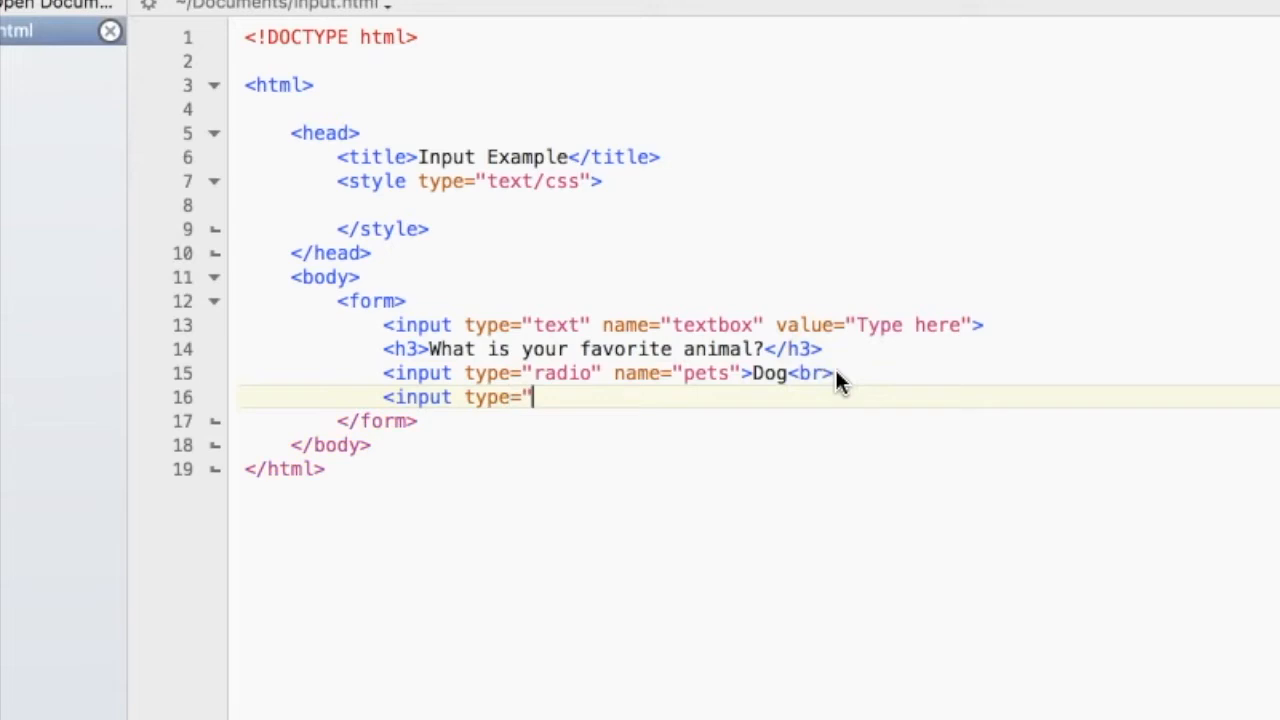
pyautogui.write('radio" name="pets">Cat<br>')
pyautogui.write('<input type')
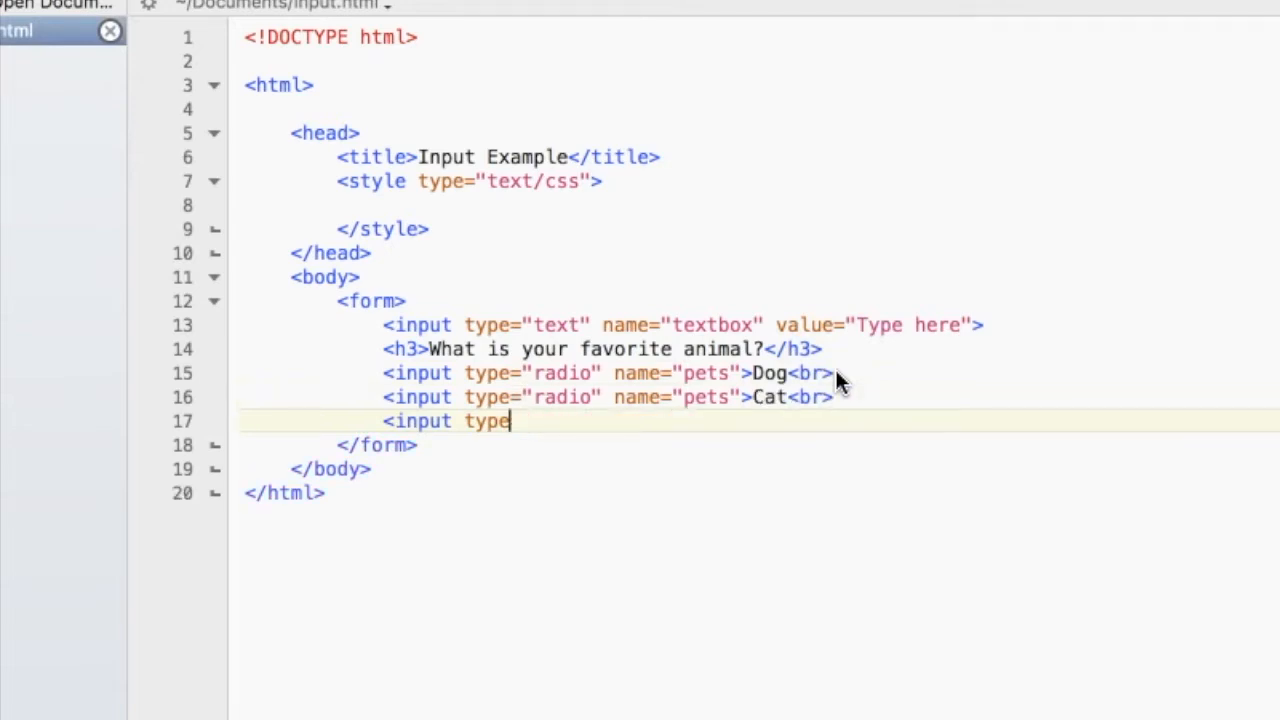
pyautogui.write('="radio">')
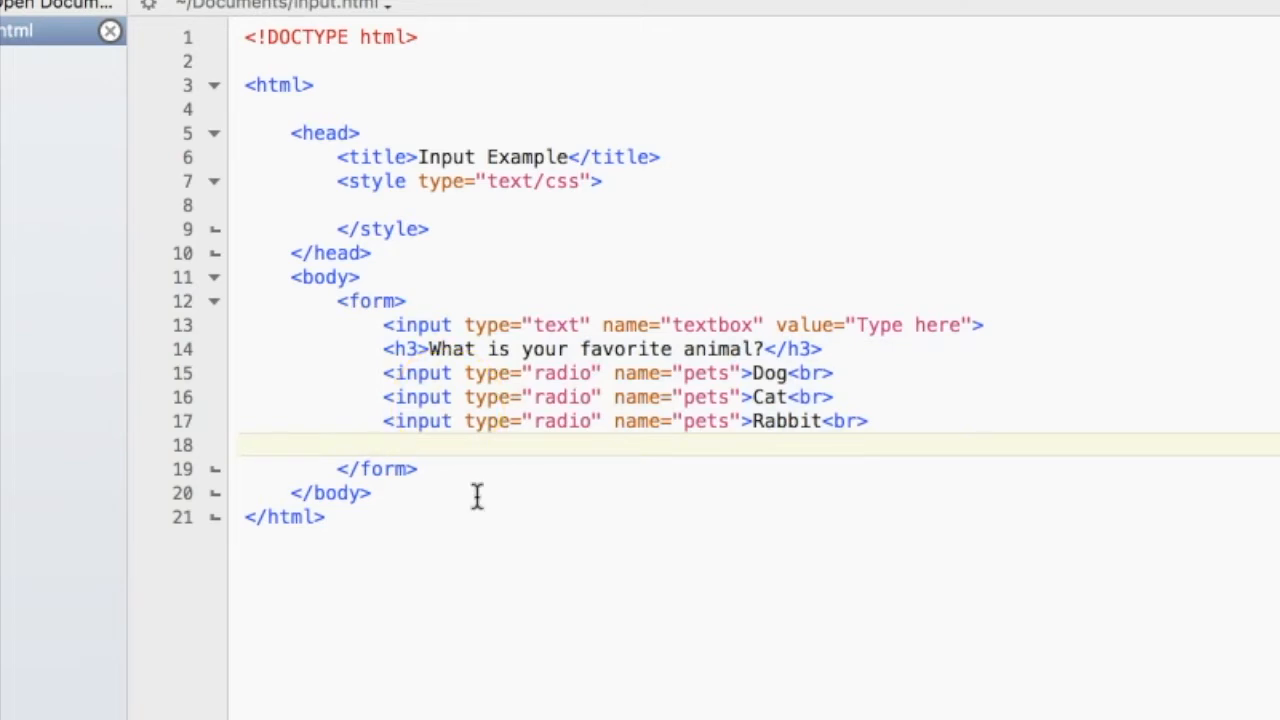
# - Write the heading "Do you have any siblings?" below the animal options
pyautogui.write('<3>')
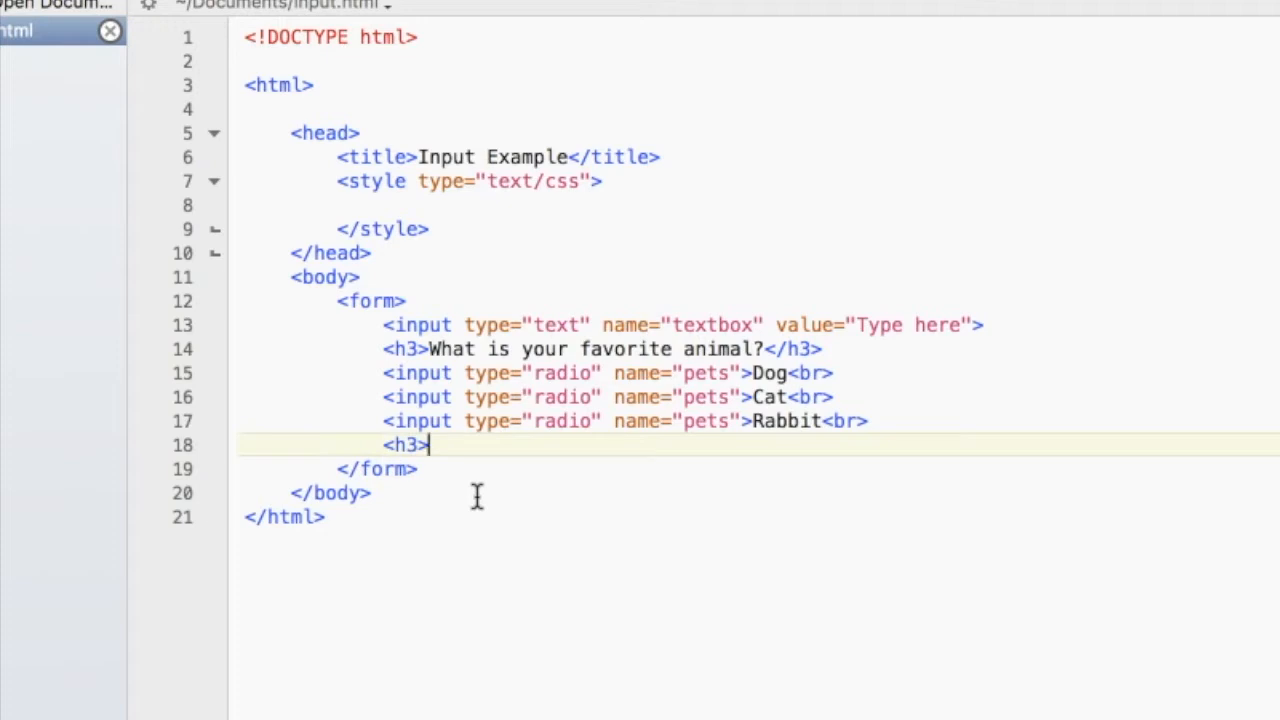
pyautogui.write('Do you')
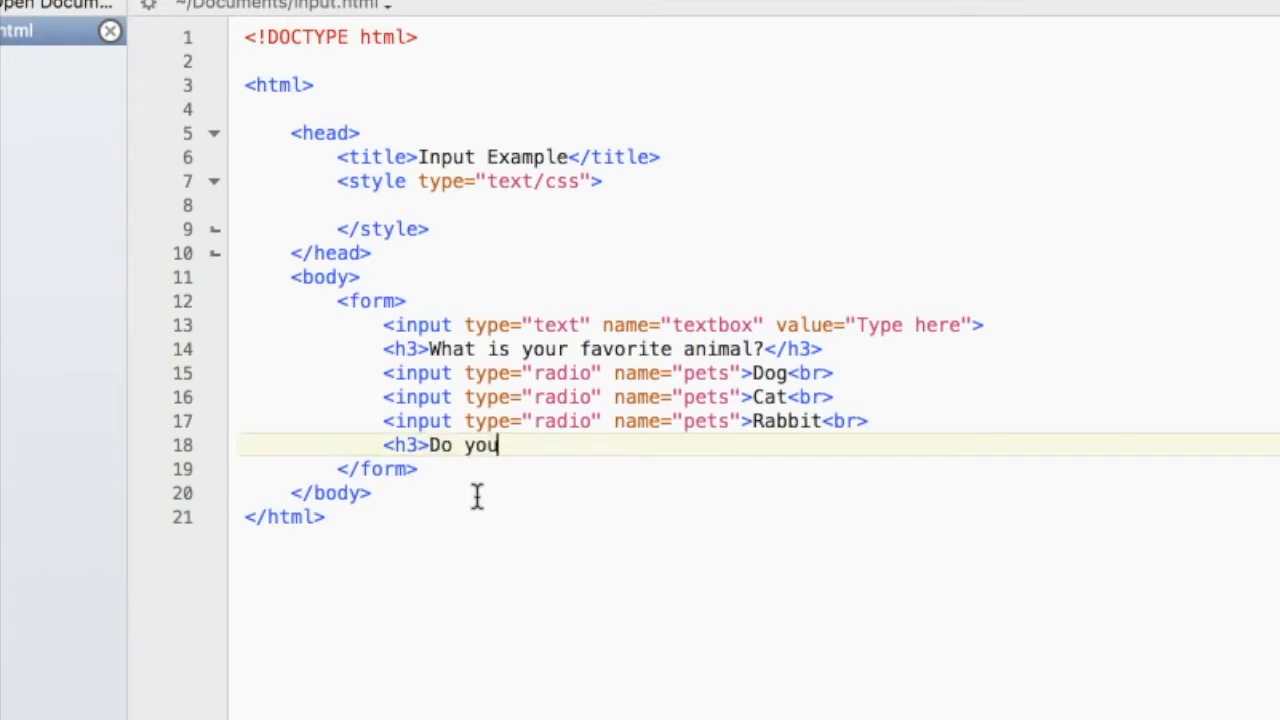
pyautogui.write('have any siblings?')
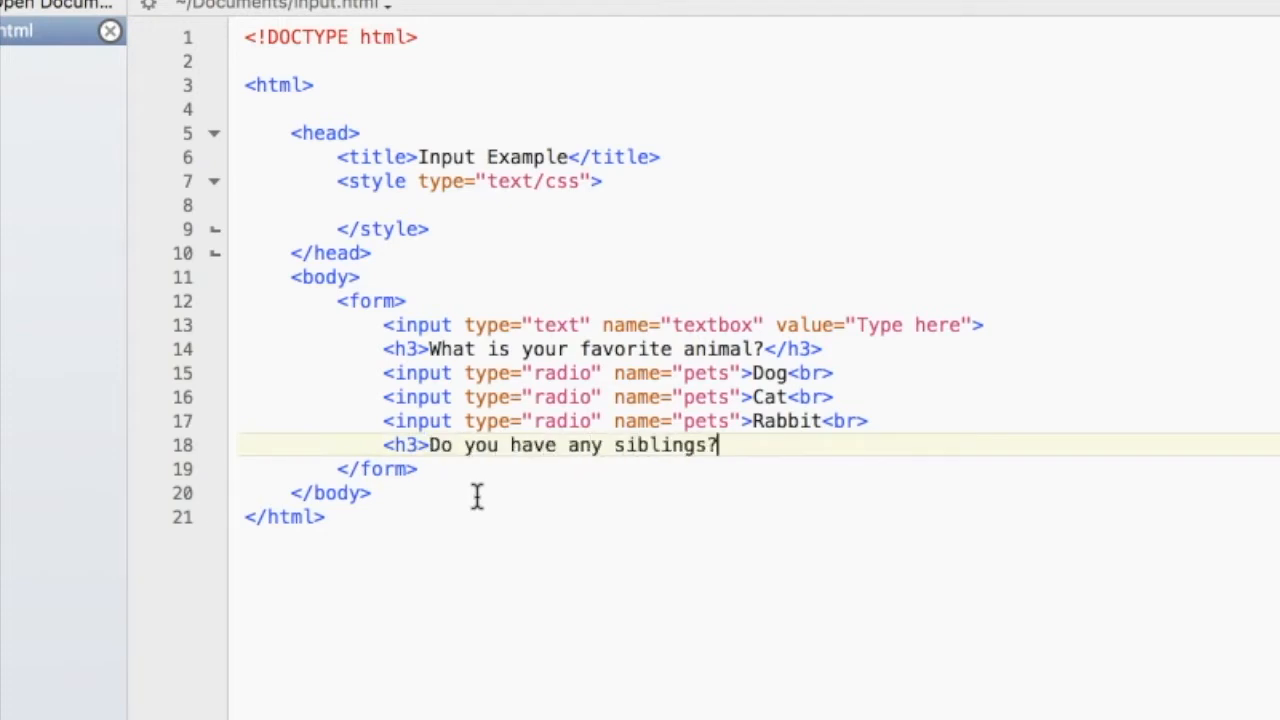
pyautogui.write('</h3>')
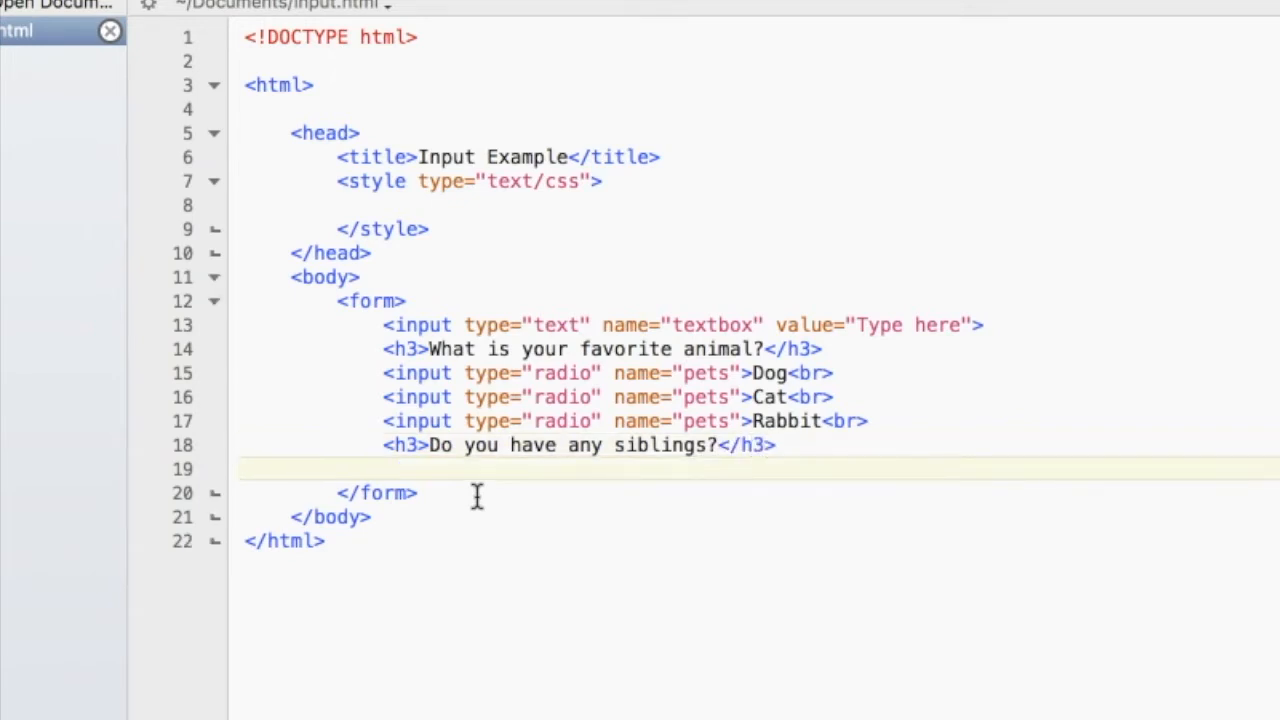
pyautogui.write('<')
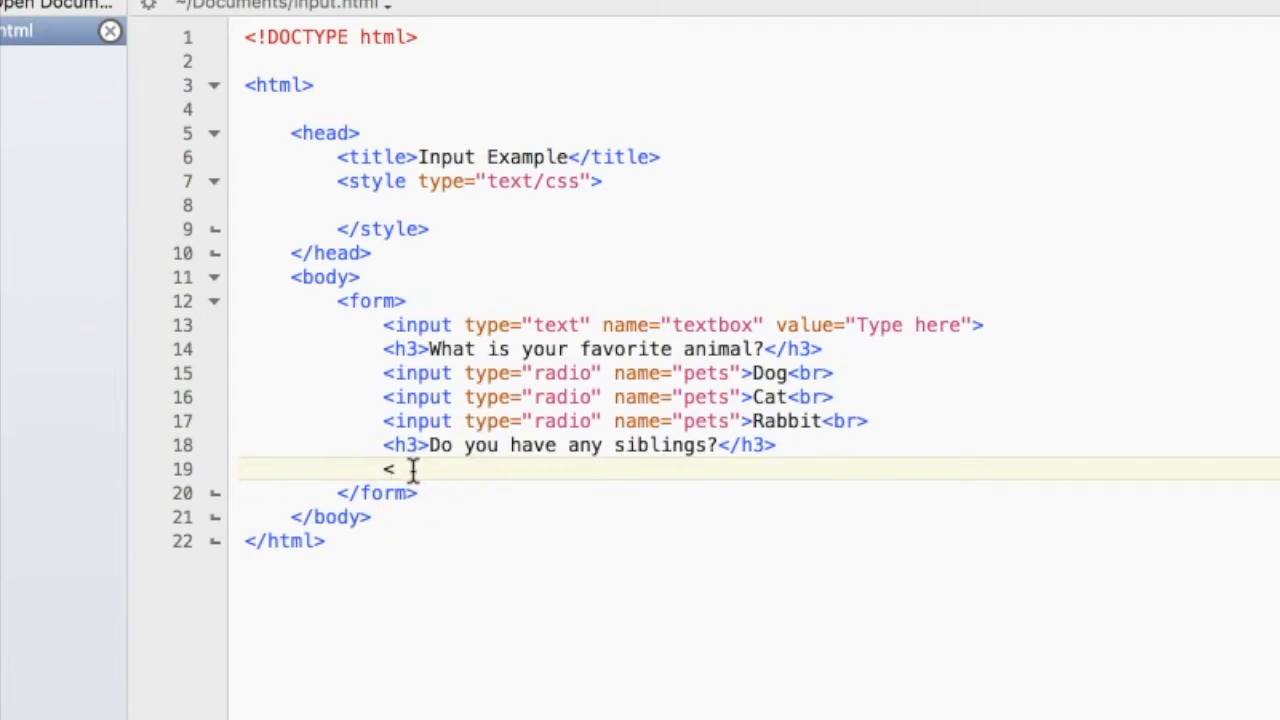
pyautogui.moveTo(420, 472)
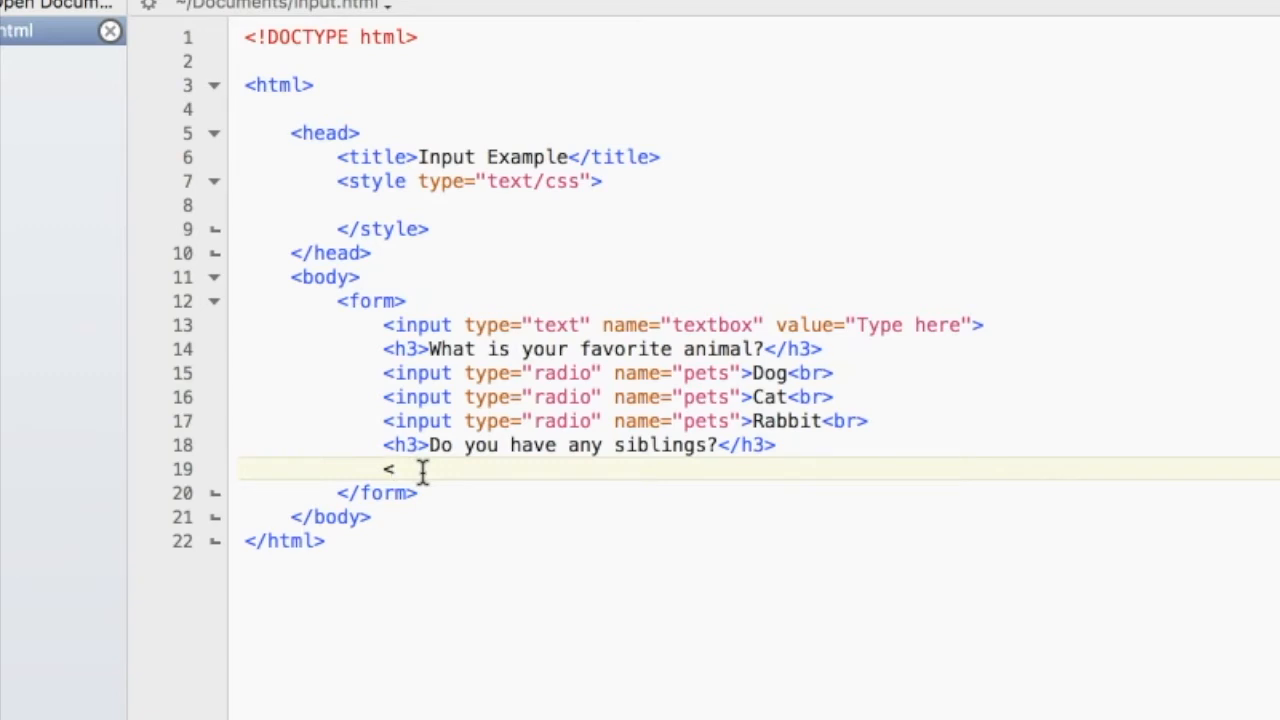
# - Add a checkbox named siblings labelled Sister
pyautogui.write('input type')
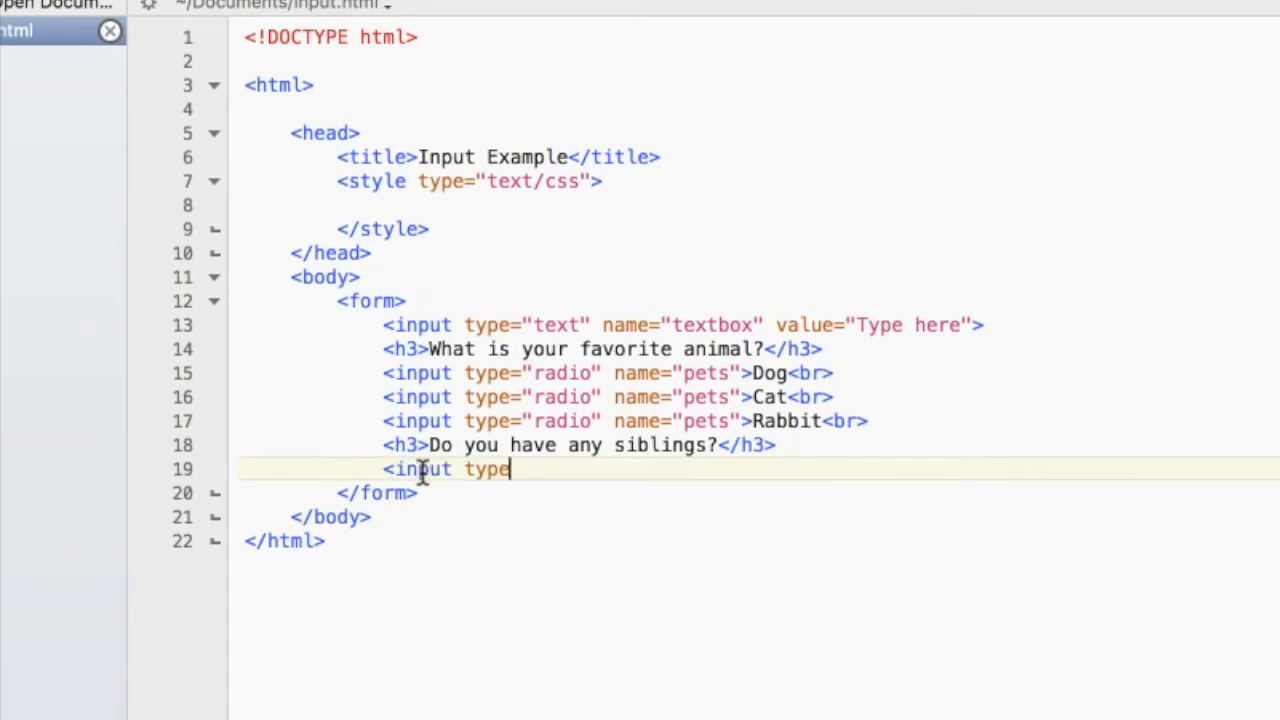
pyautogui.write('="check')
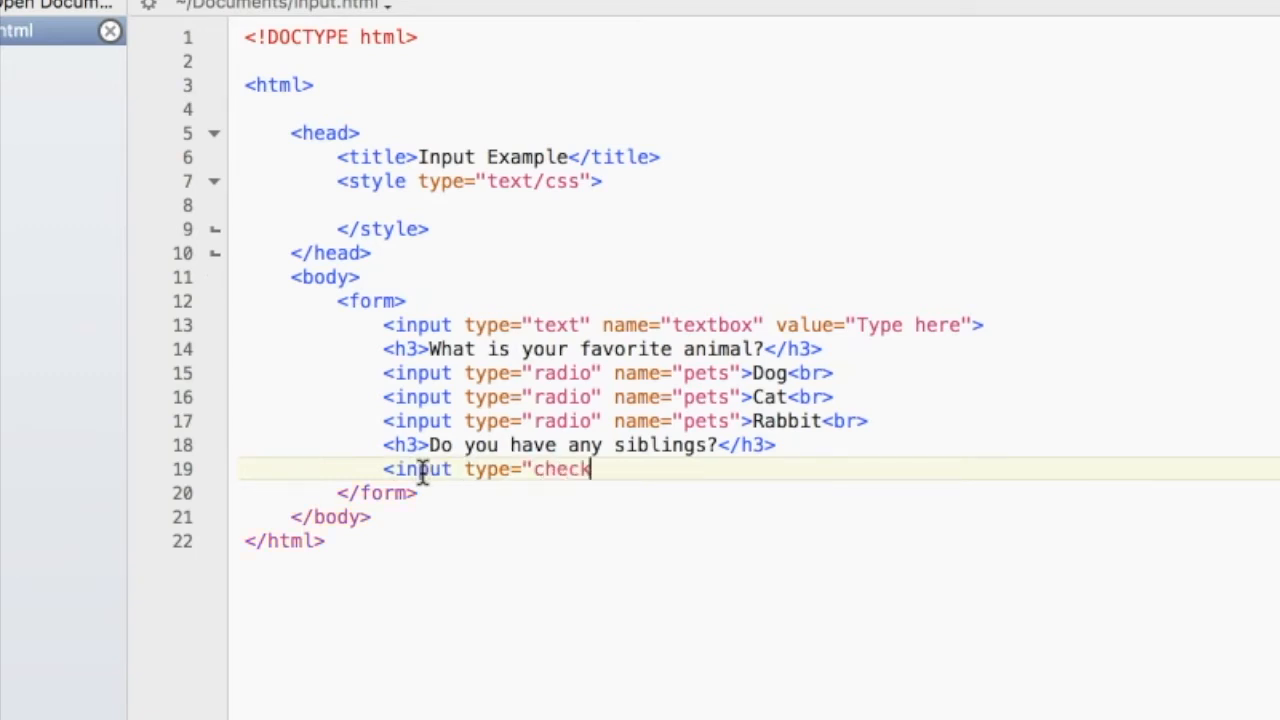
pyautogui.write('box" name="s')
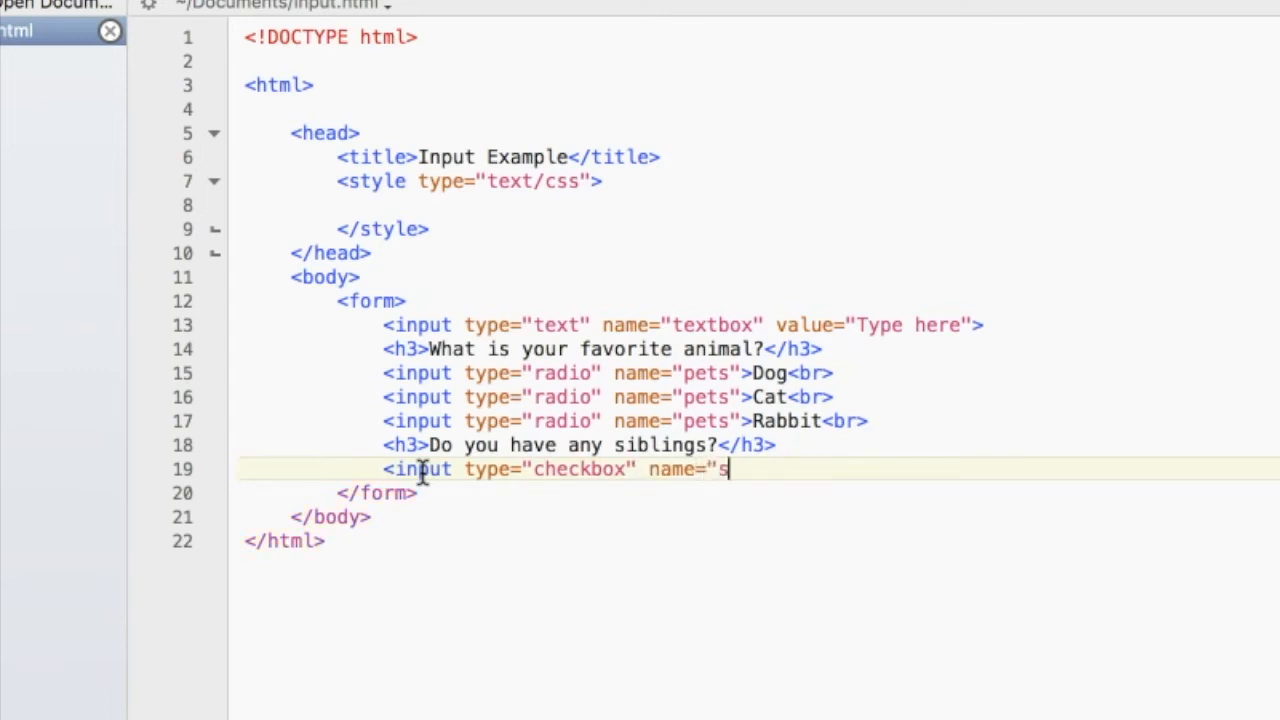
pyautogui.write('iblings">')
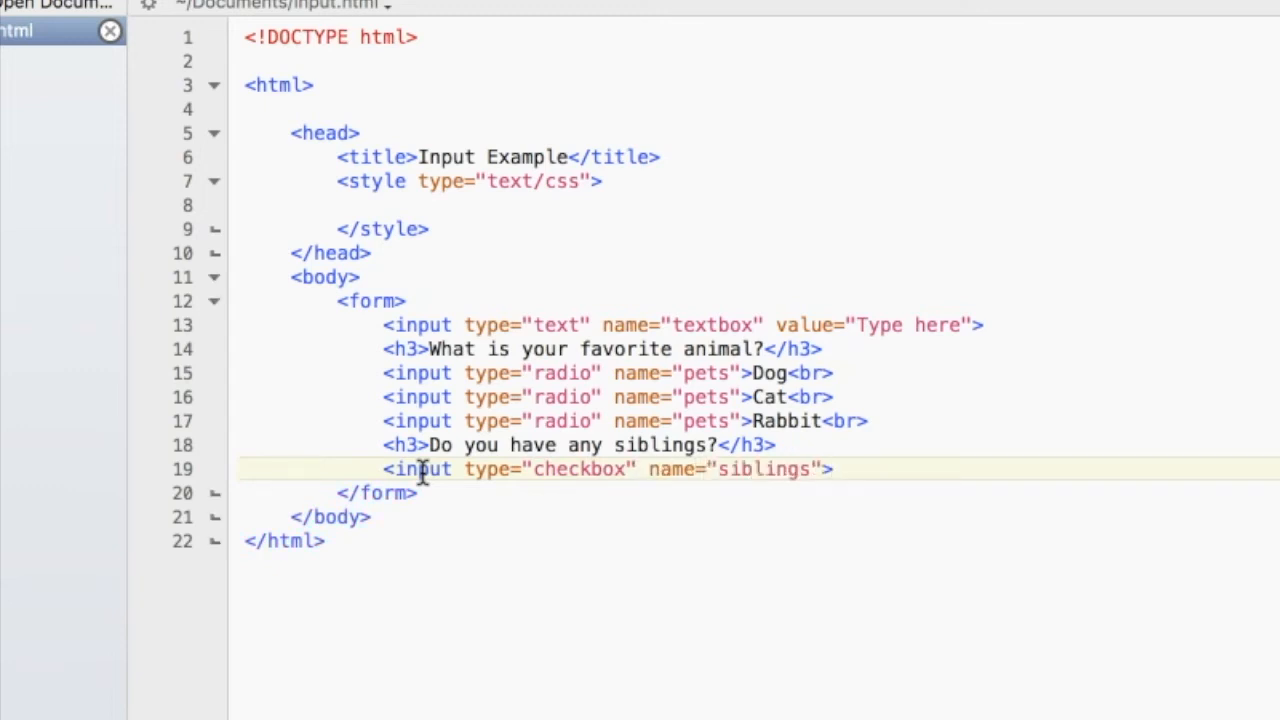
pyautogui.write('Sister?')
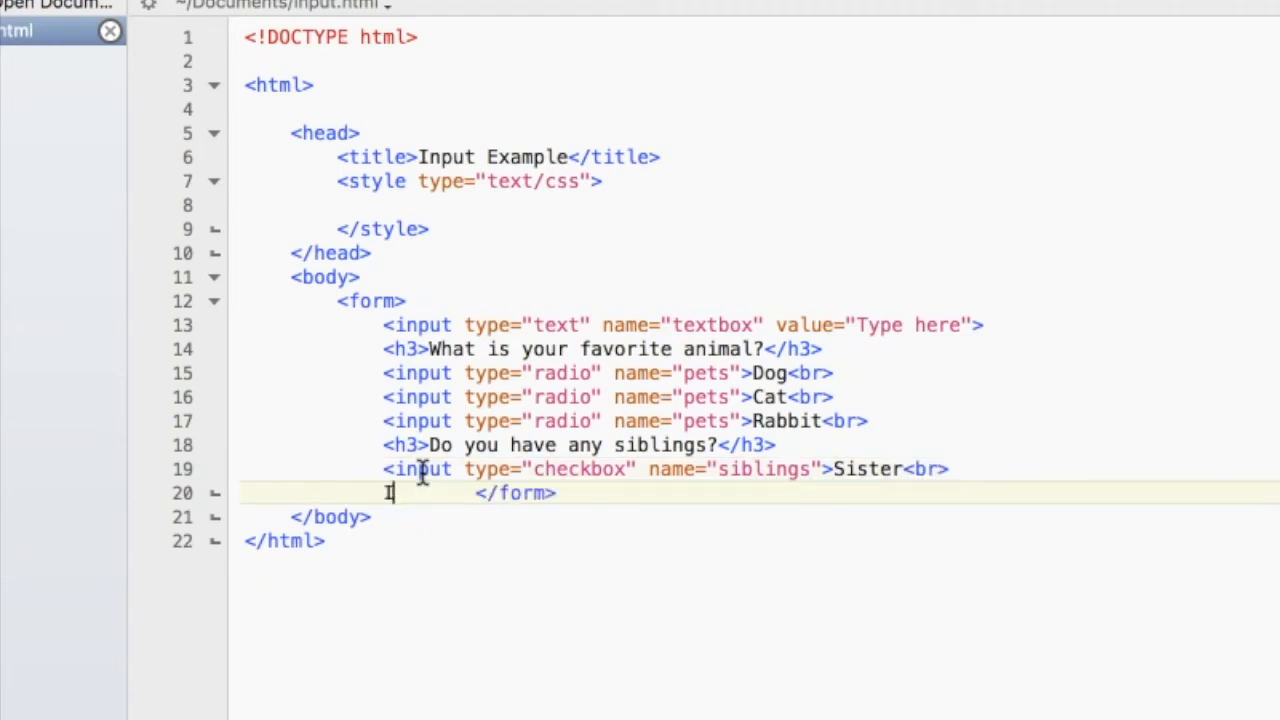
# - Add a matching Brother checkbox and switch to the browser preview
pyautogui.write('<input type="checkbox" name="siblings">Brother<br>')
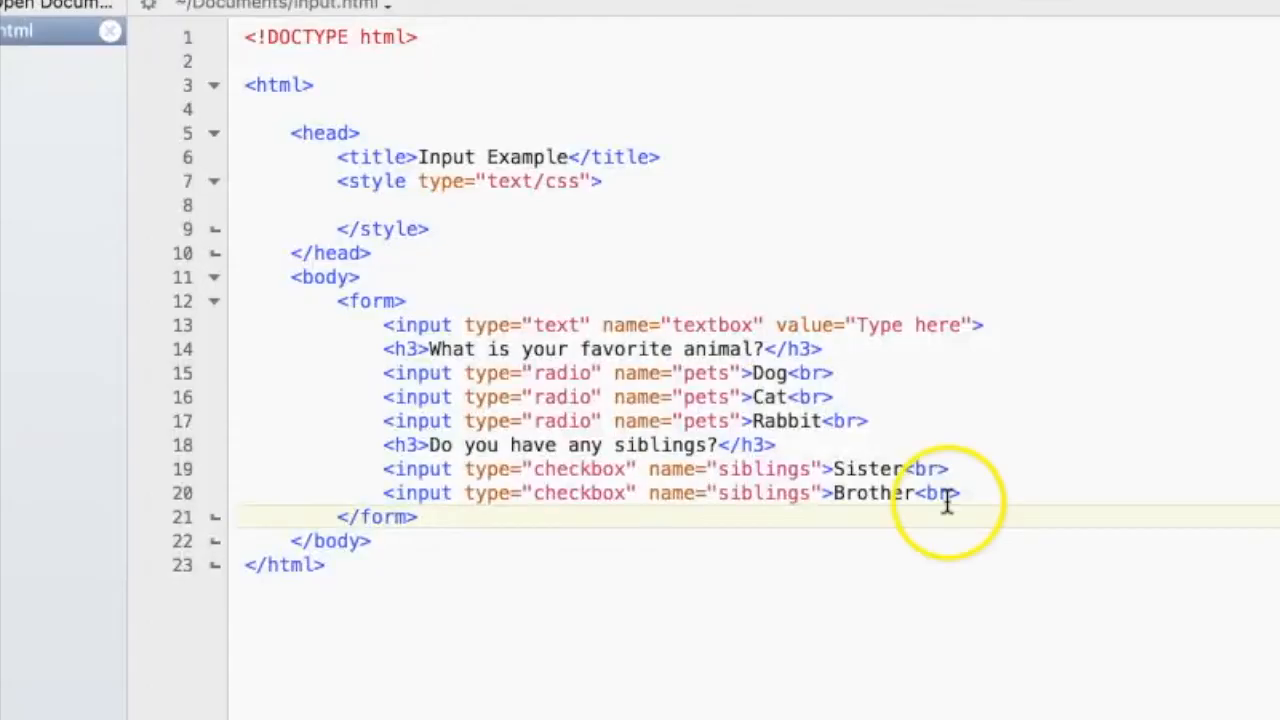
pyautogui.click(900, 324)
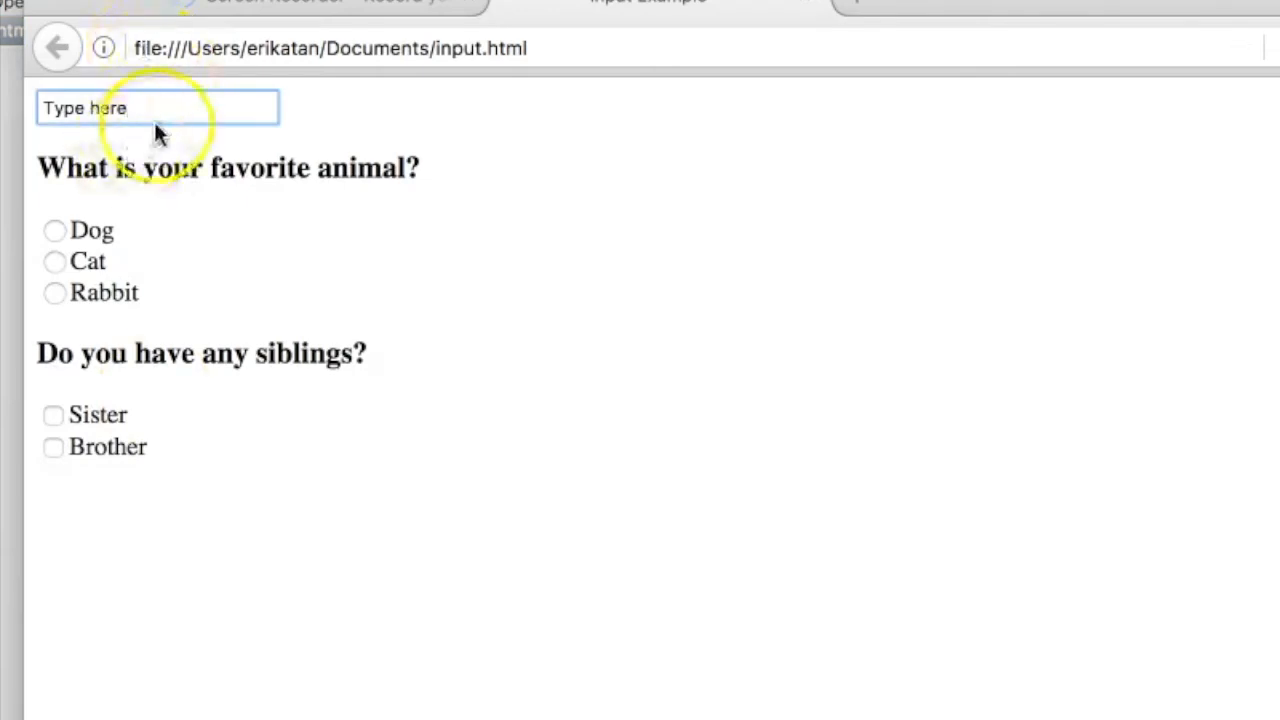
# - Fill the text box and try Rabbit, Dog, then Cat as the favorite animal
pyautogui.write('Tas;dklfj;aklsjdf;l')
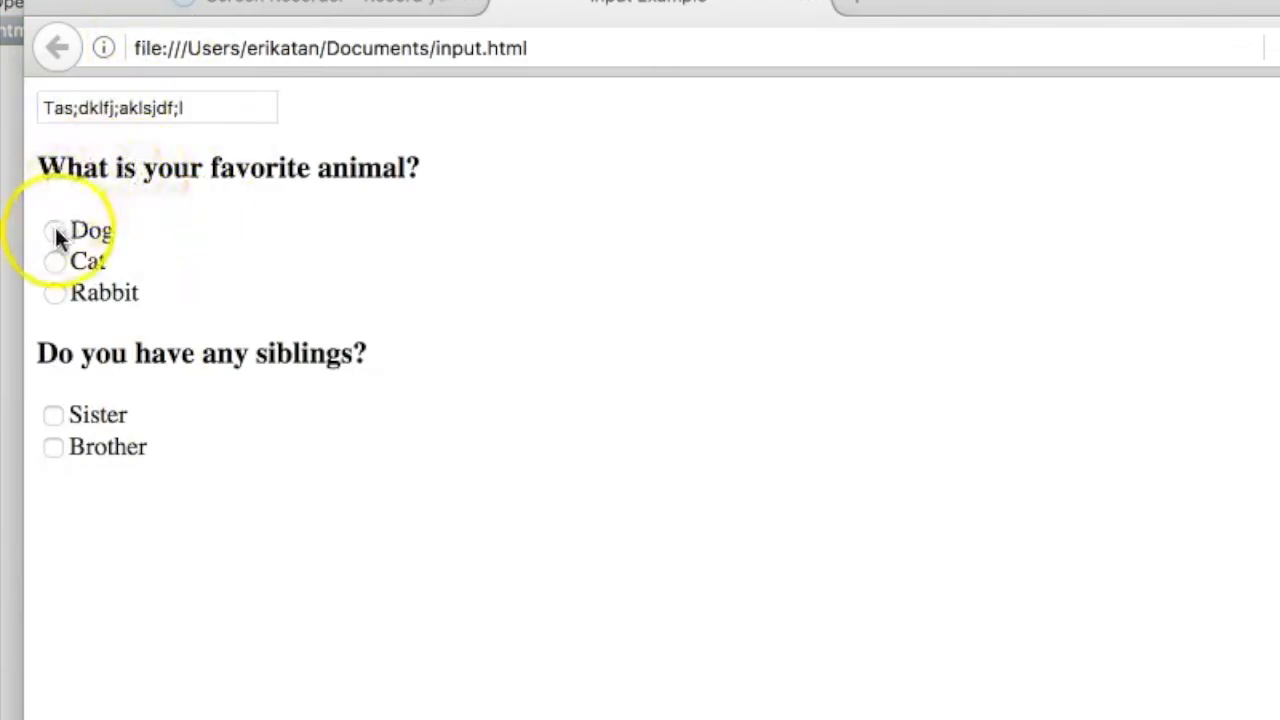
pyautogui.click(54, 292)
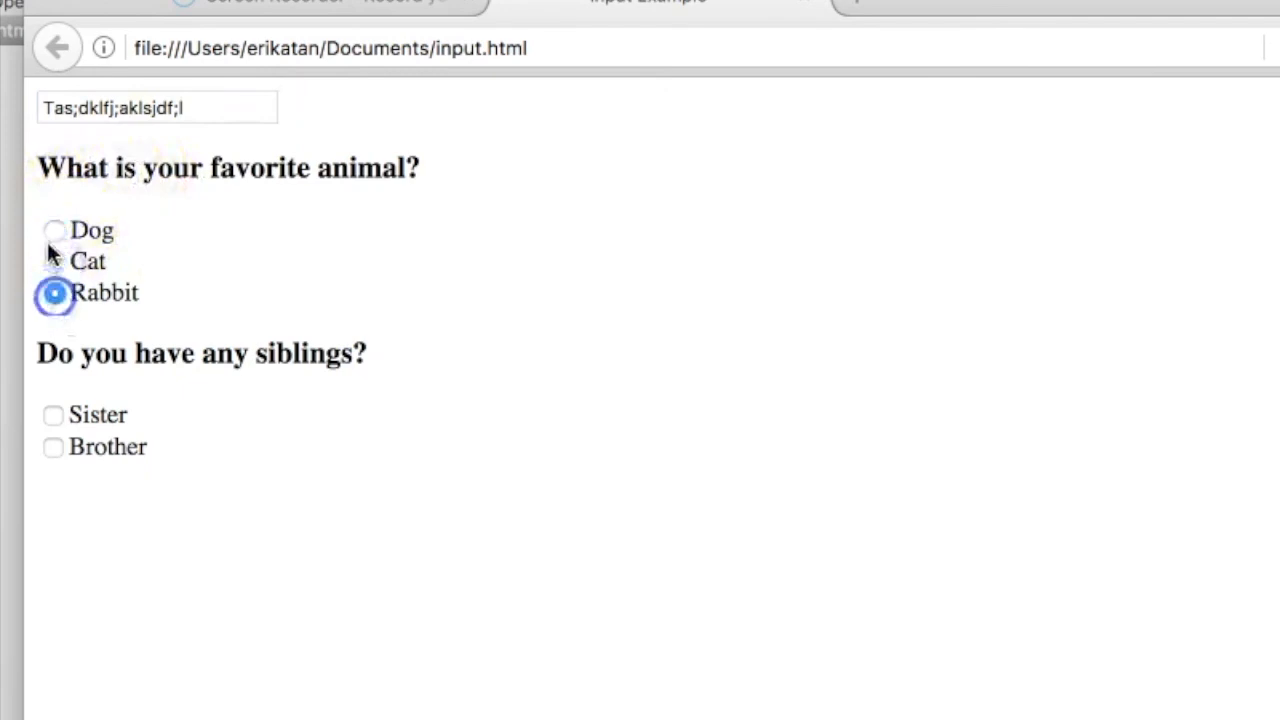
pyautogui.click(54, 230)
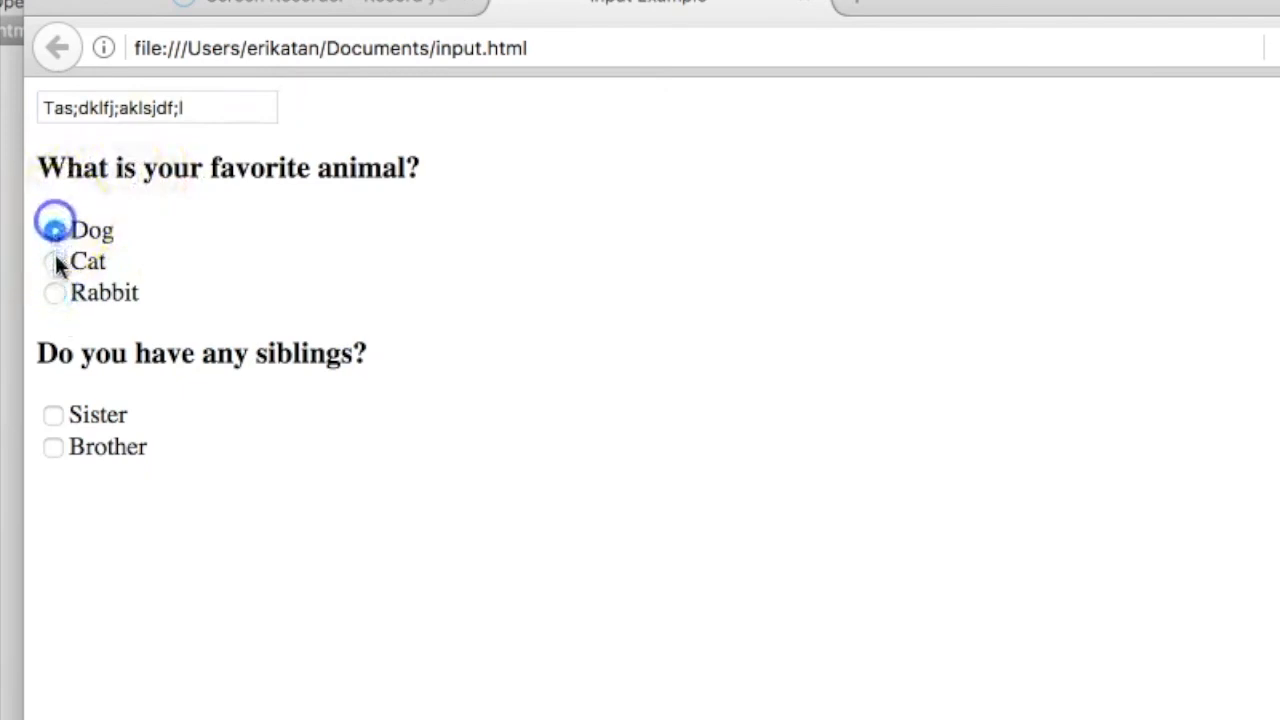
pyautogui.click(54, 260)
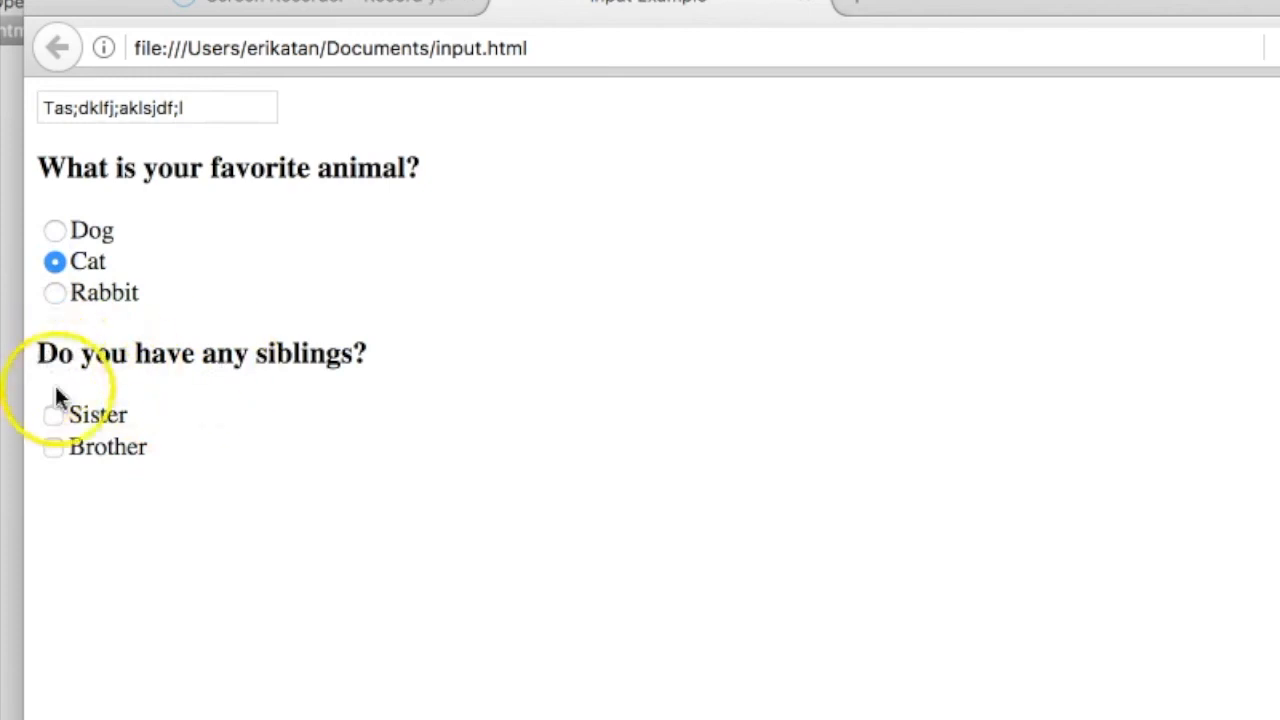
# - Tick the Sister checkbox and untick it again
pyautogui.click(54, 418)
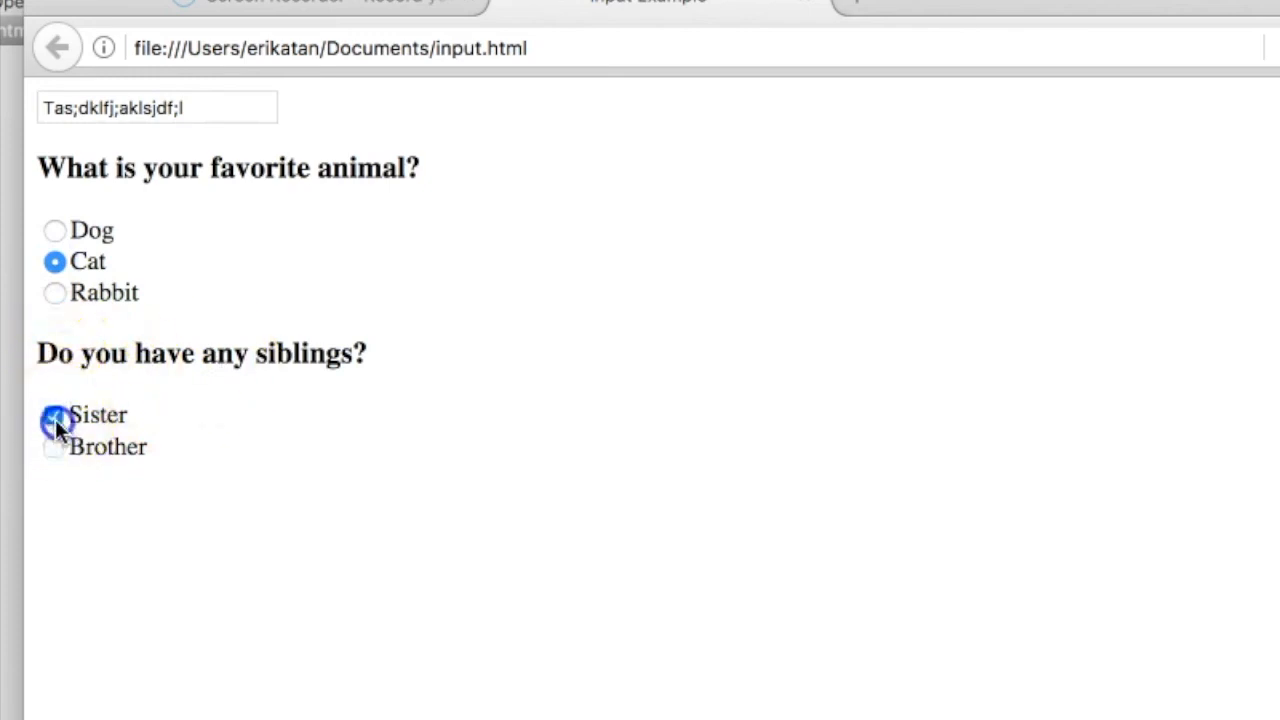
pyautogui.click(54, 414)
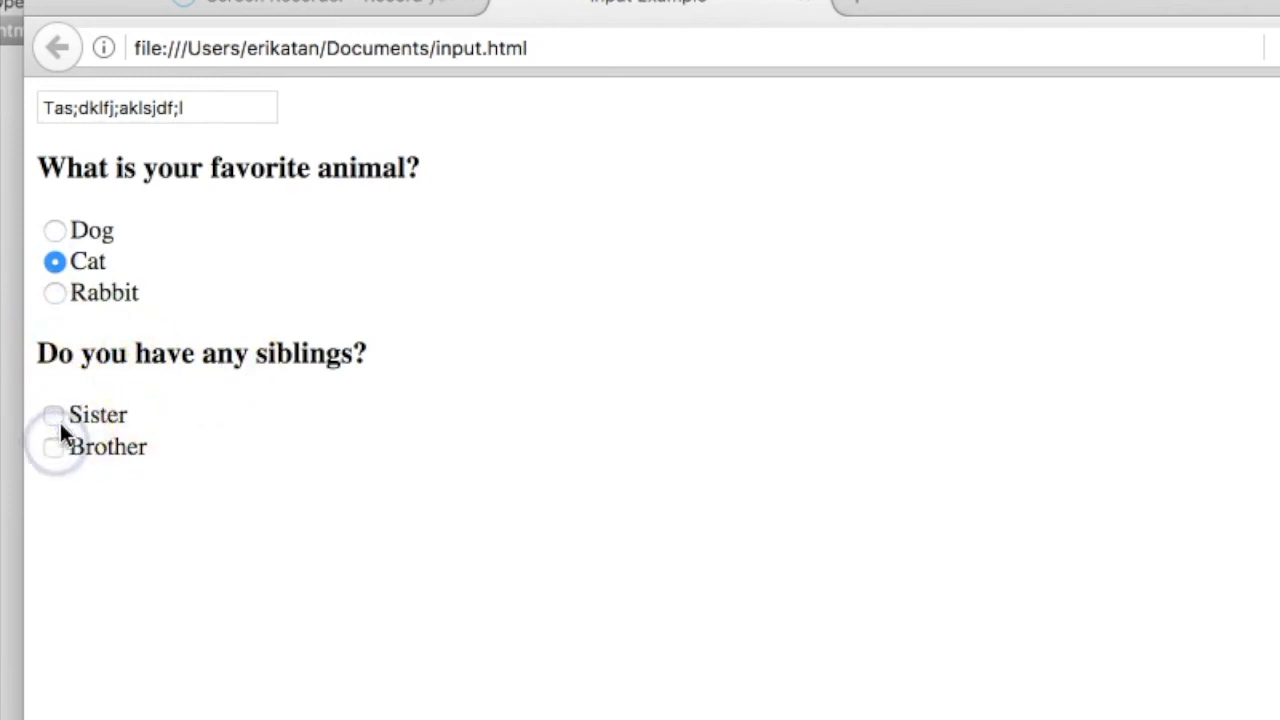